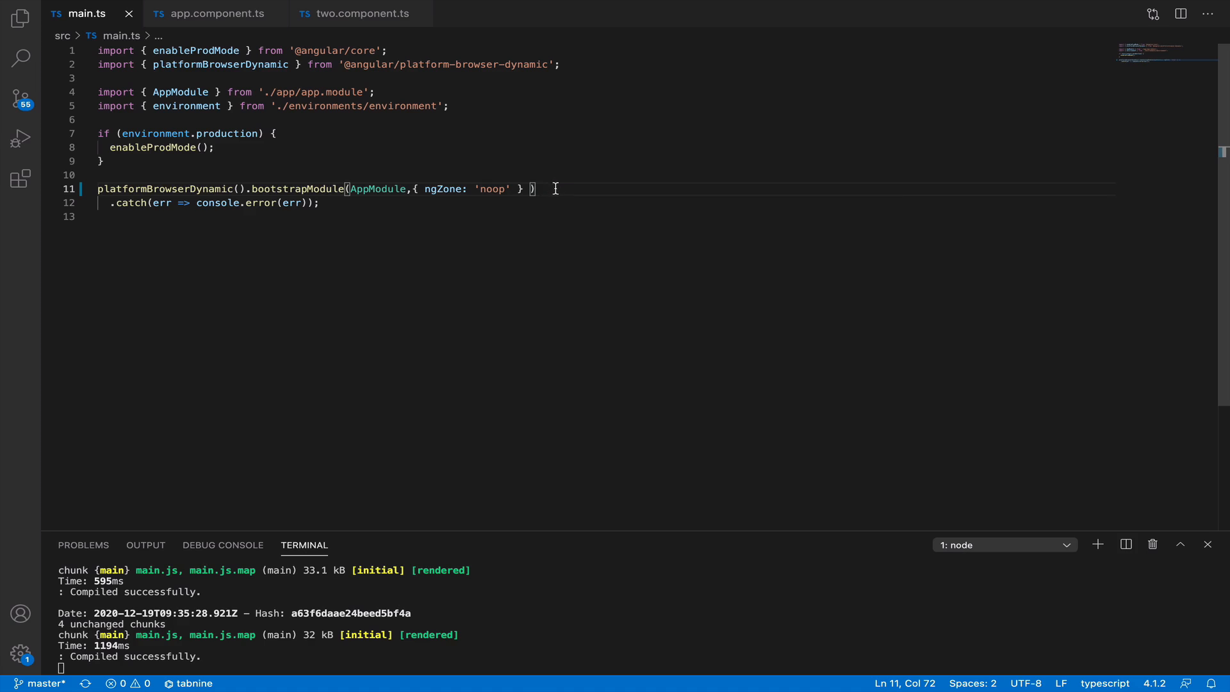
# Step: Show app.component.ts and point out the button's (click) binding calling app.tick()
pyautogui.click(212, 12)
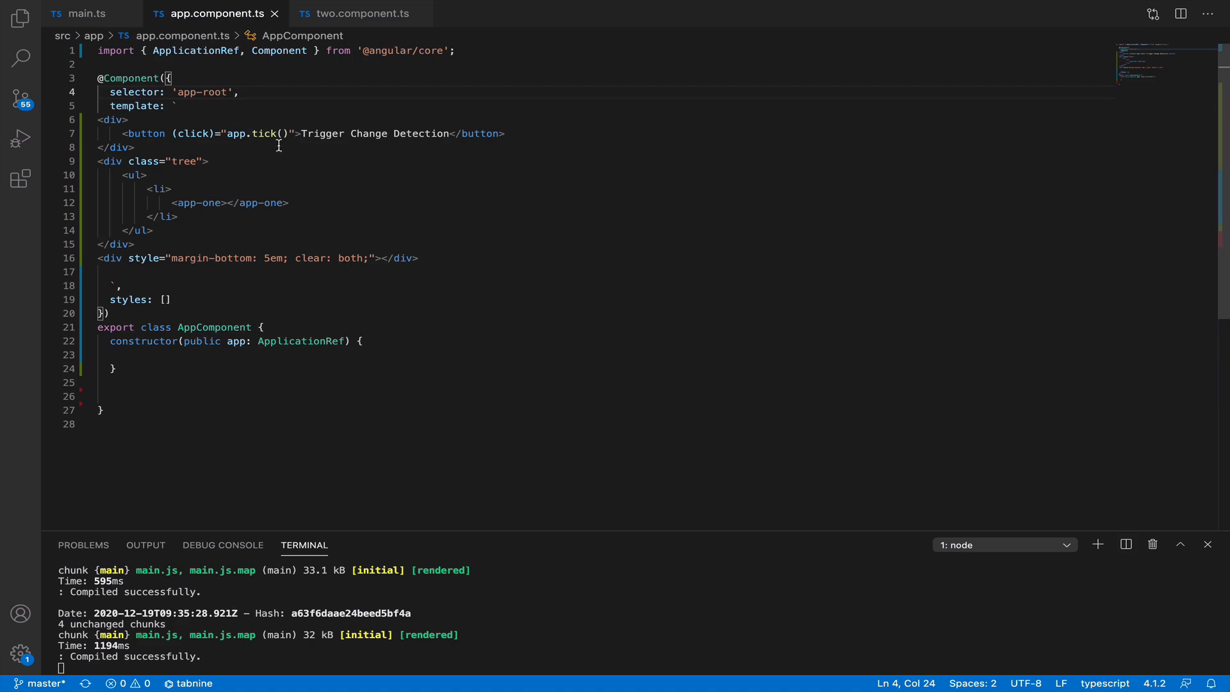
pyautogui.moveTo(122, 133); pyautogui.dragTo(505, 133)
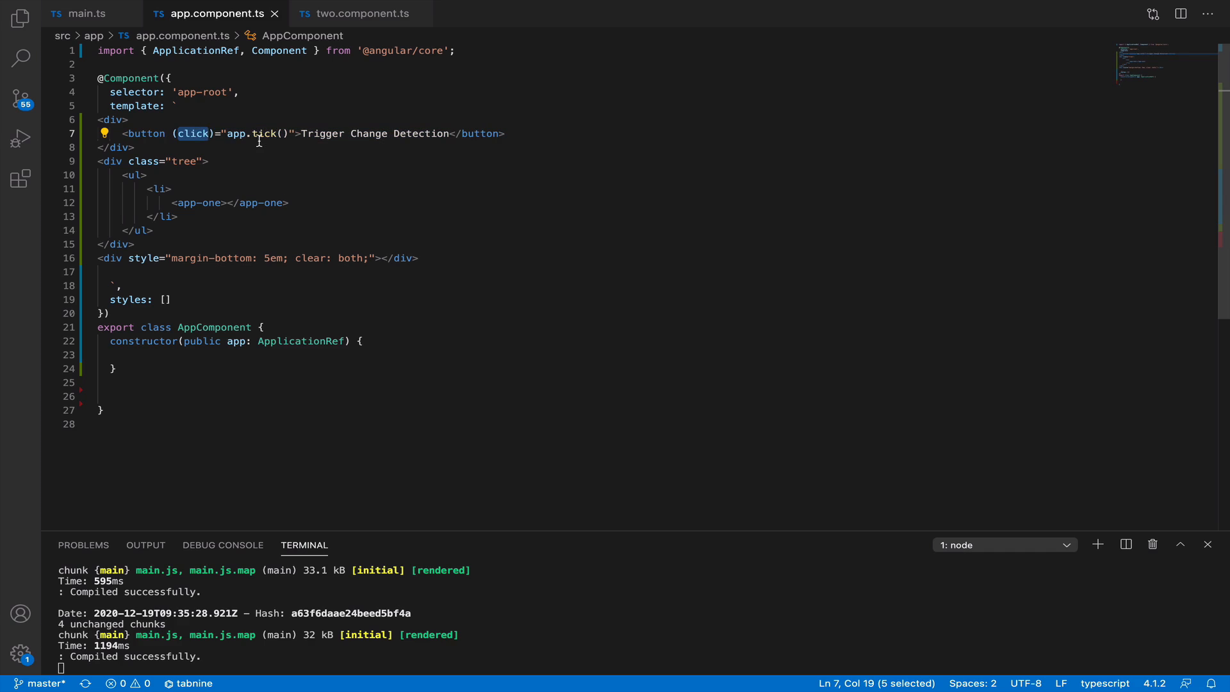
pyautogui.doubleClick(214, 327)
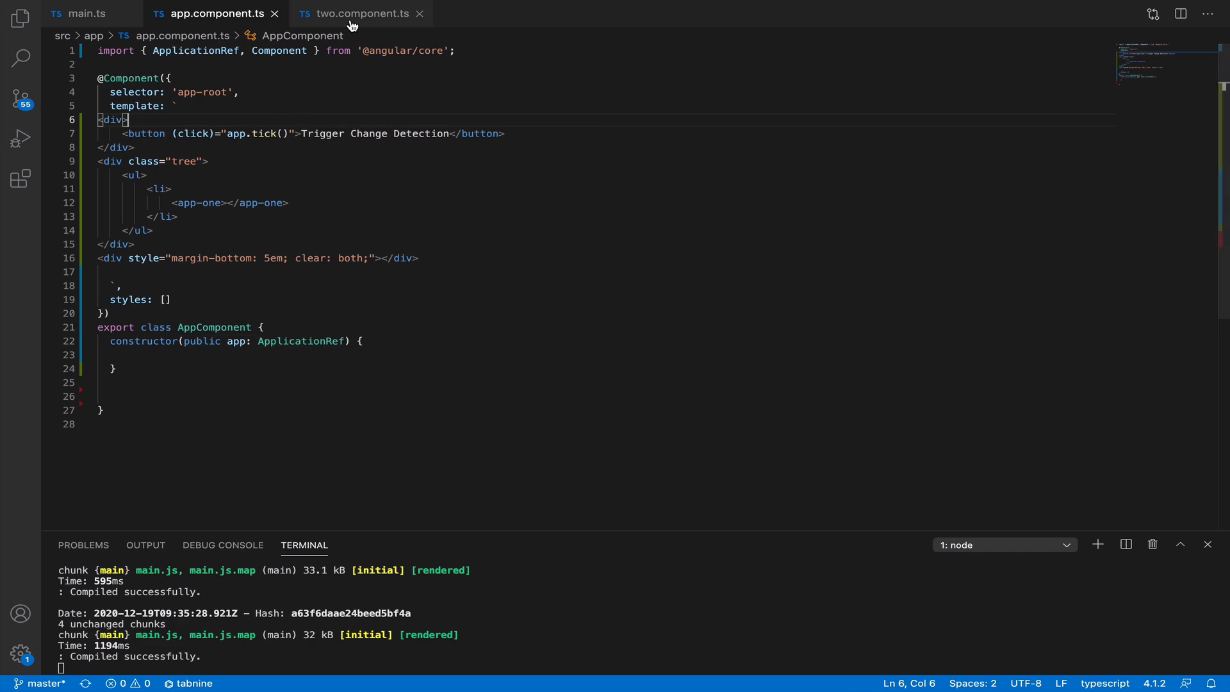
# Step: In two.component.ts change Cmp2's changeDetection strategy from OnPush to Default
pyautogui.click(362, 13)
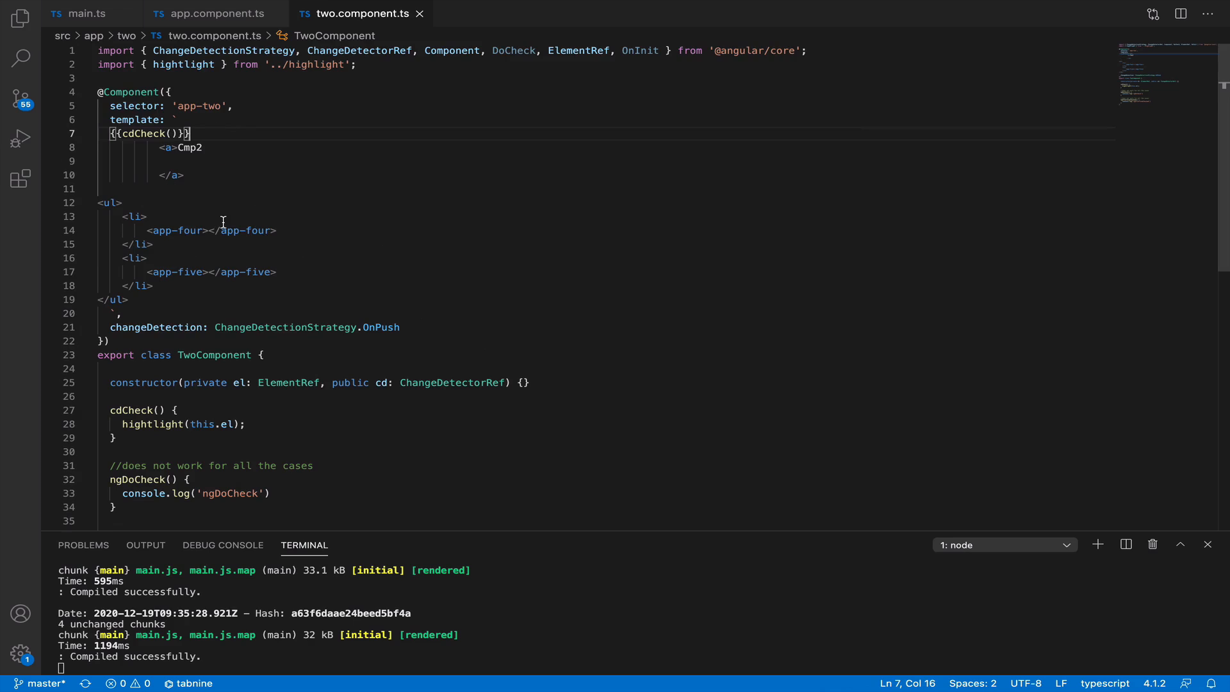
pyautogui.moveTo(282, 236)
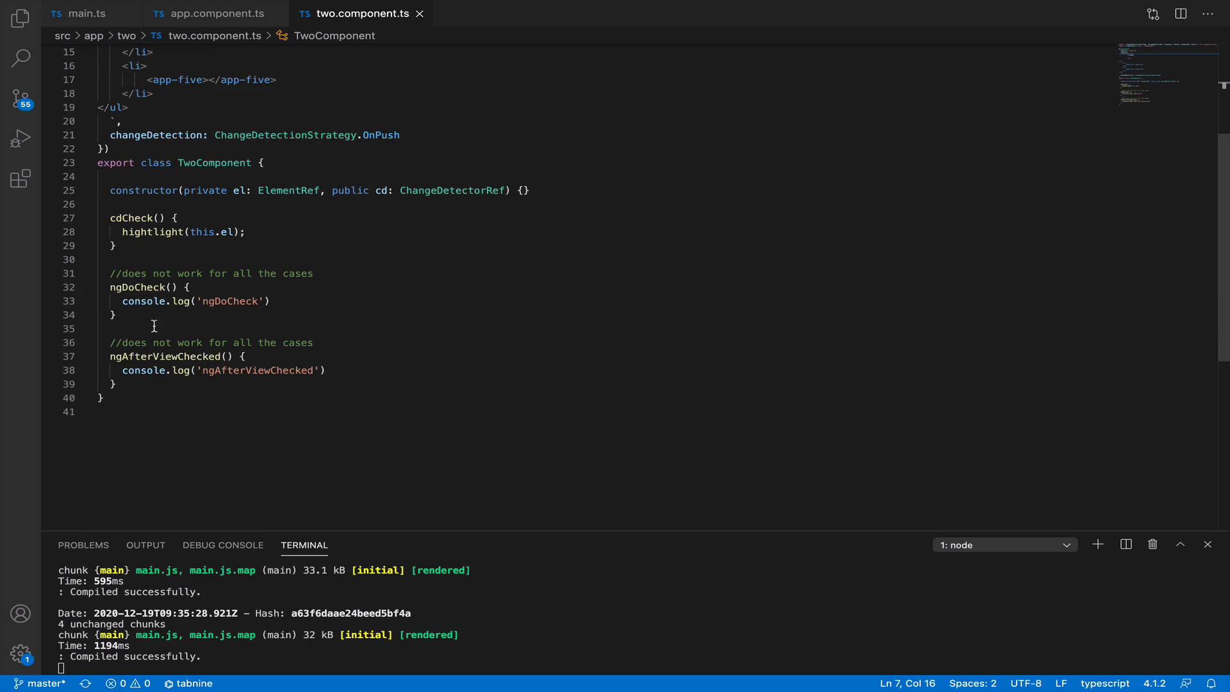
pyautogui.moveTo(106, 273); pyautogui.dragTo(117, 315)
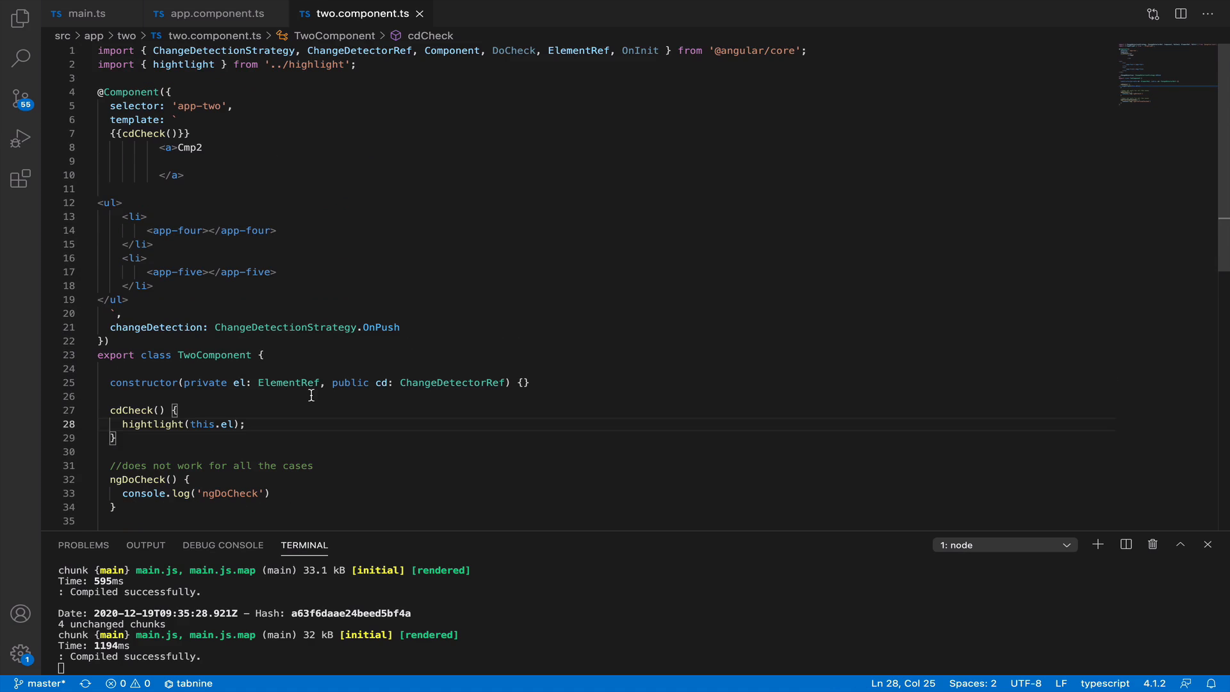
pyautogui.moveTo(383, 327)
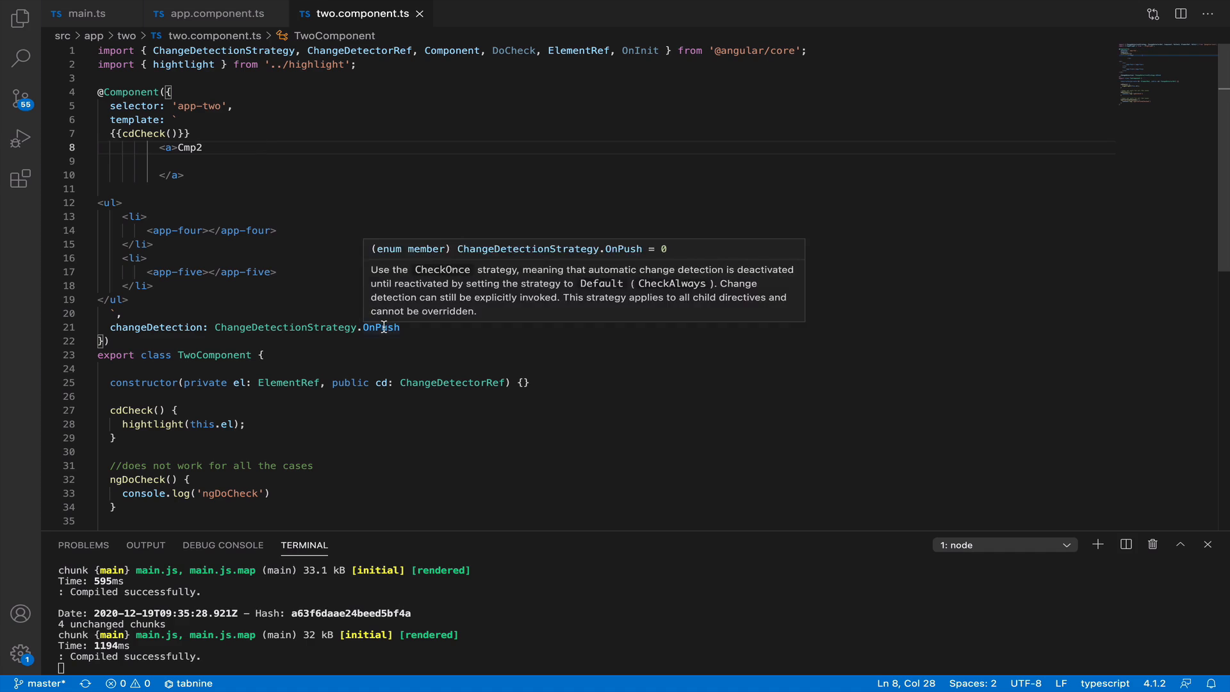
pyautogui.write('Default')
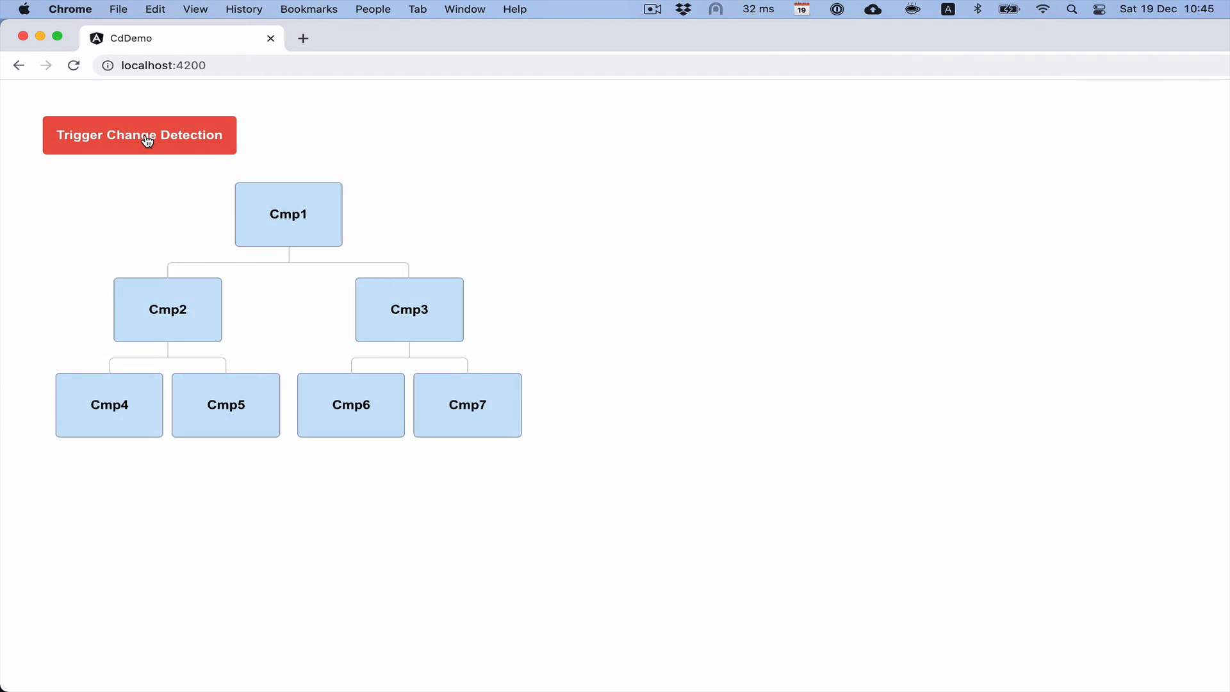
# Step: Trigger change detection repeatedly in Chrome and restore Cmp2's strategy to OnPush
pyautogui.click(139, 134)
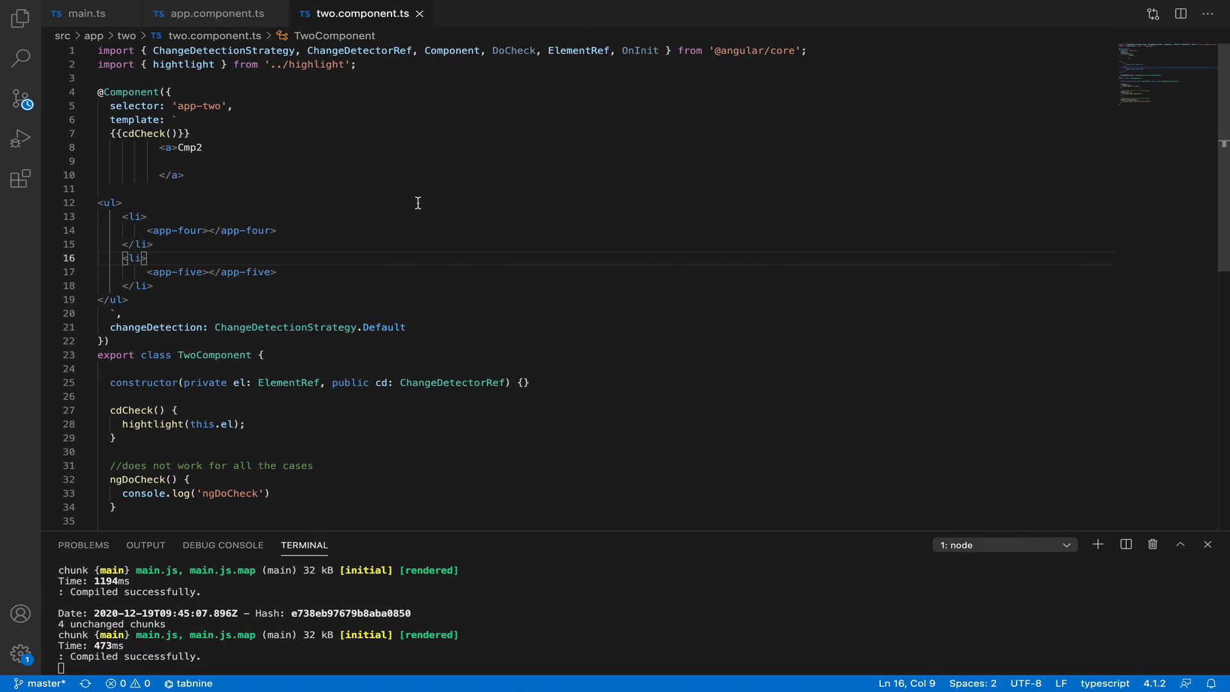
pyautogui.doubleClick(380, 326)
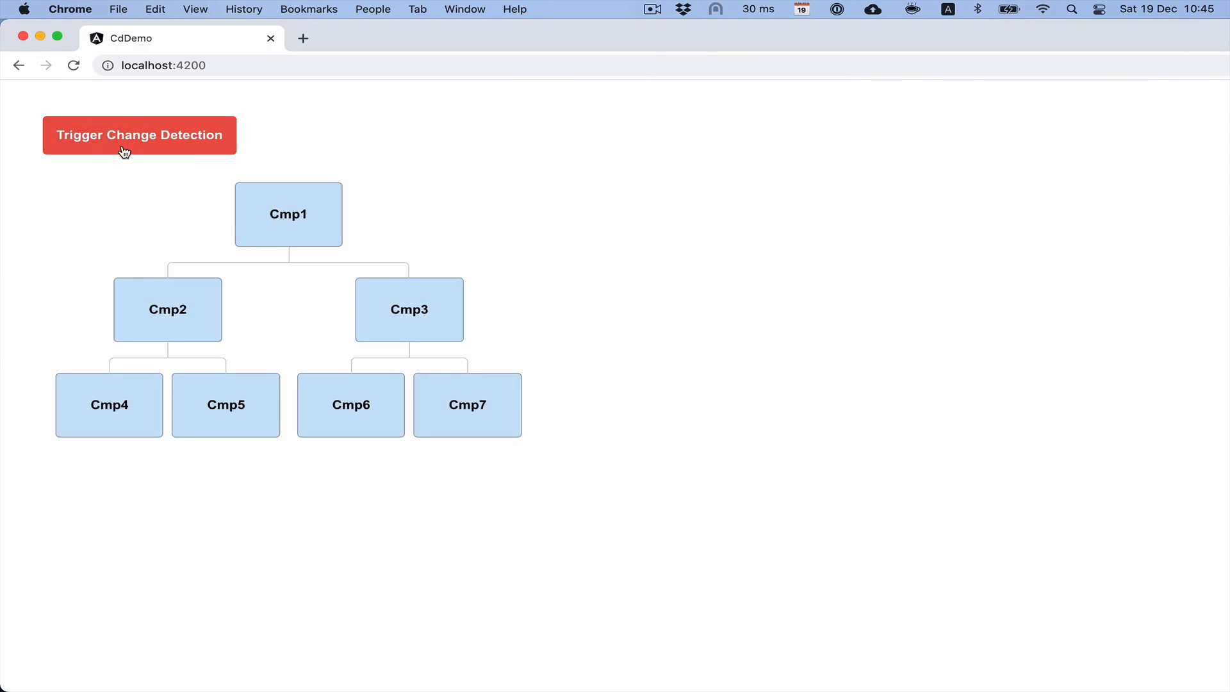
pyautogui.click(138, 135)
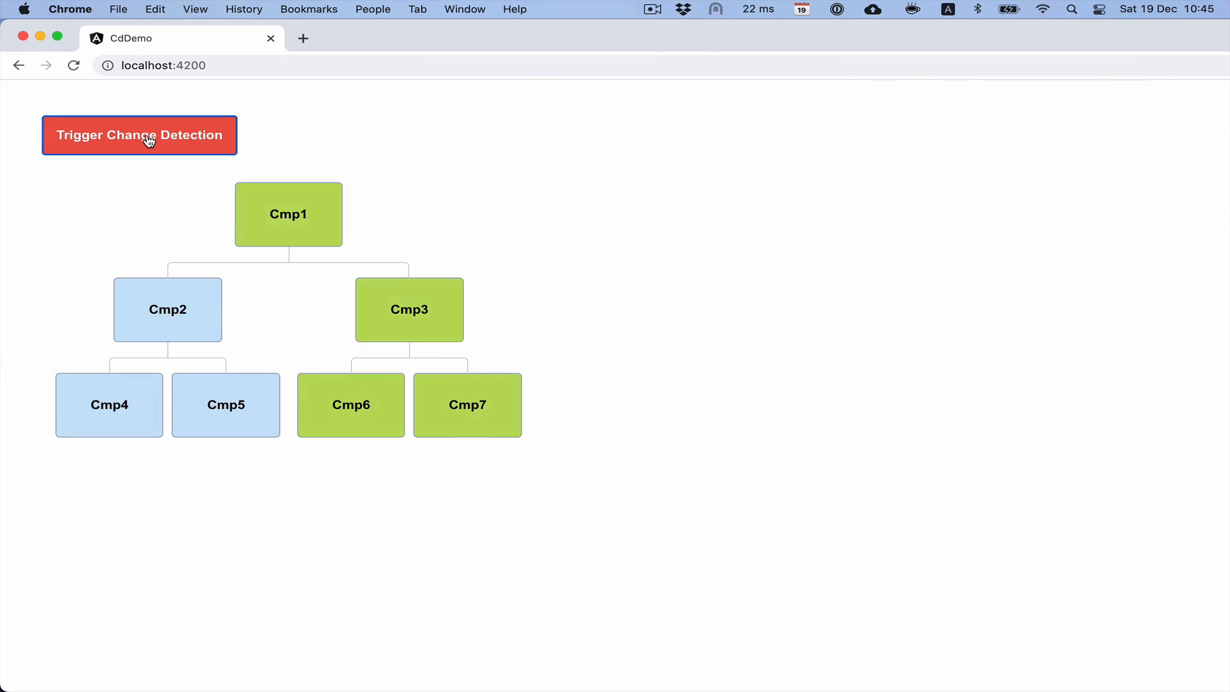
pyautogui.click(138, 134)
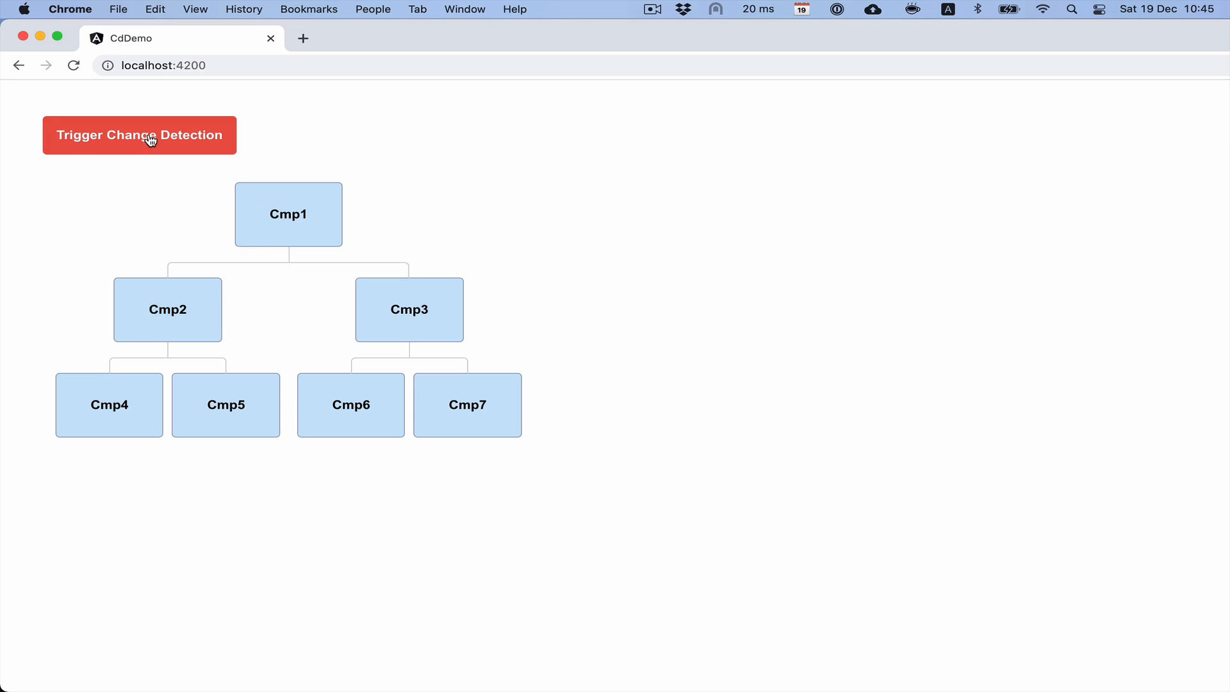
pyautogui.click(138, 135)
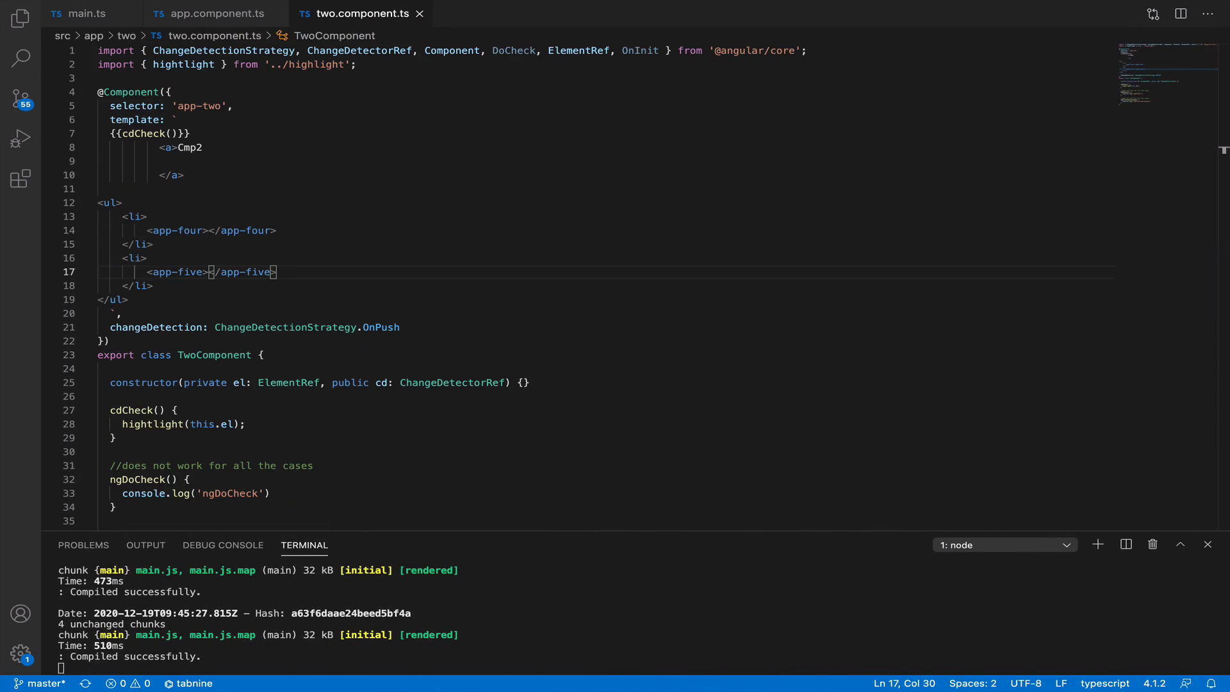
pyautogui.moveTo(1036, 102)
pyautogui.write('<br><h6 (click)="cd.detectChanges()">[detectChanges()]</h6>')
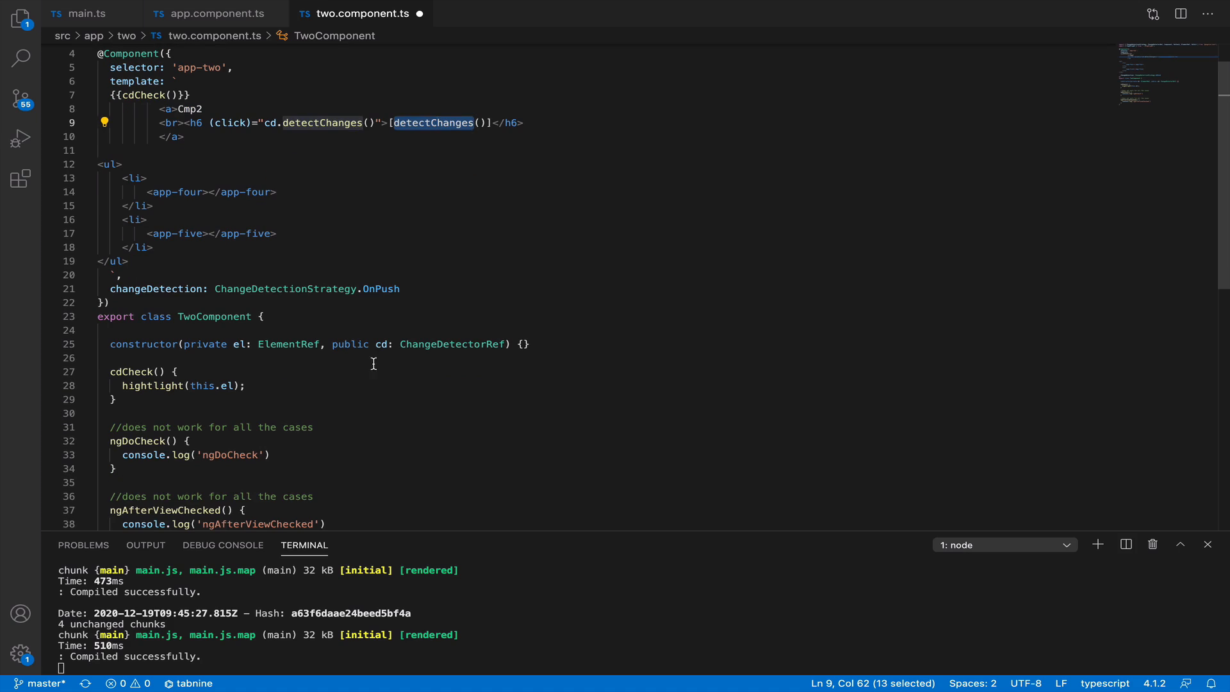
# Step: Point out the cd.detectChanges() heading and the injected ChangeDetectorRef in Cmp2
pyautogui.doubleClick(452, 343)
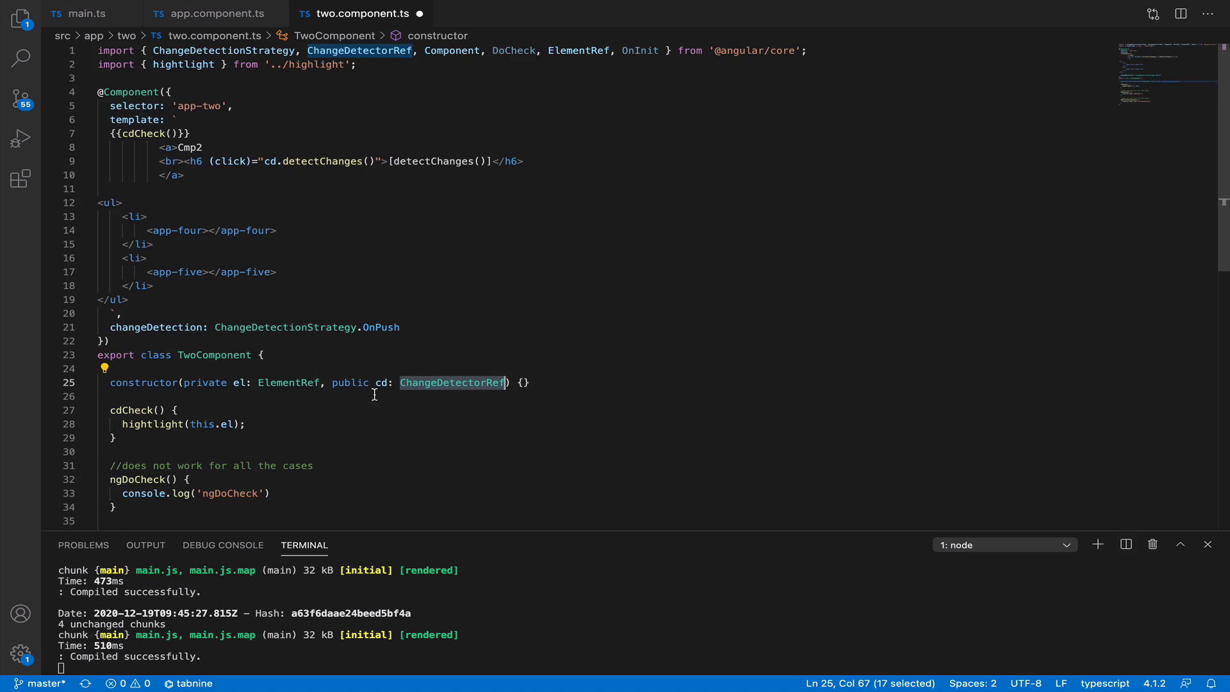
pyautogui.doubleClick(321, 162)
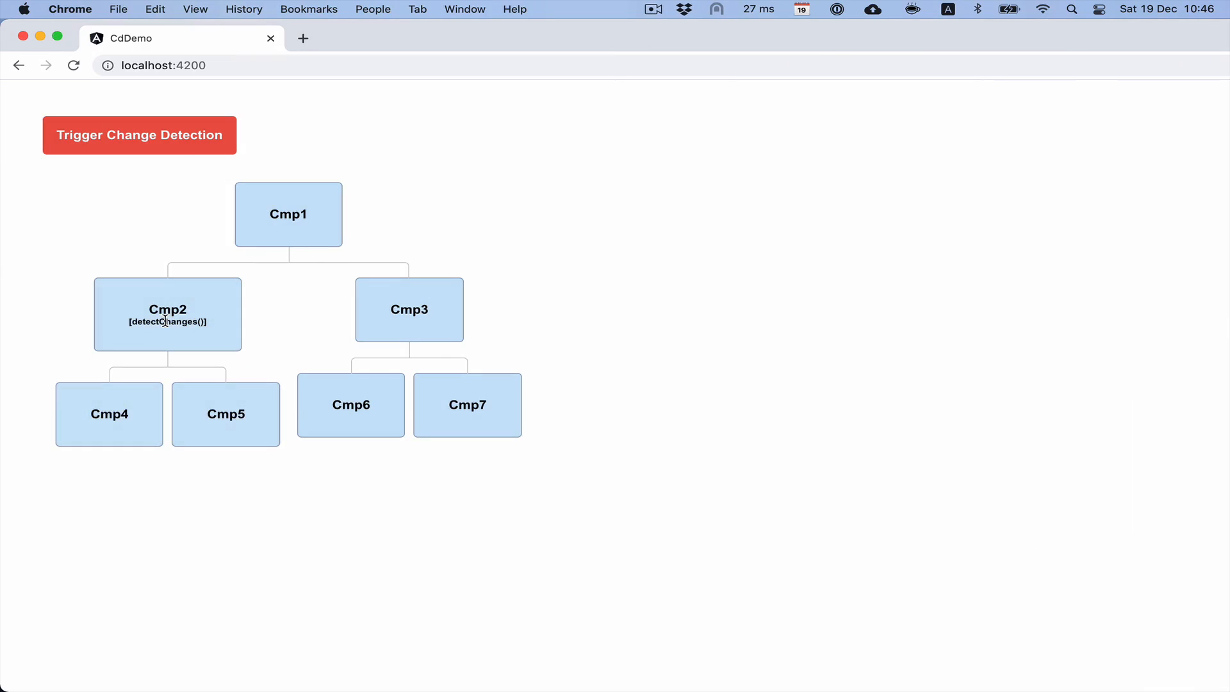
# Step: Trigger change detection twice, flashing Cmp1, Cmp3, Cmp6 and Cmp7 but not Cmp2's branch
pyautogui.click(138, 135)
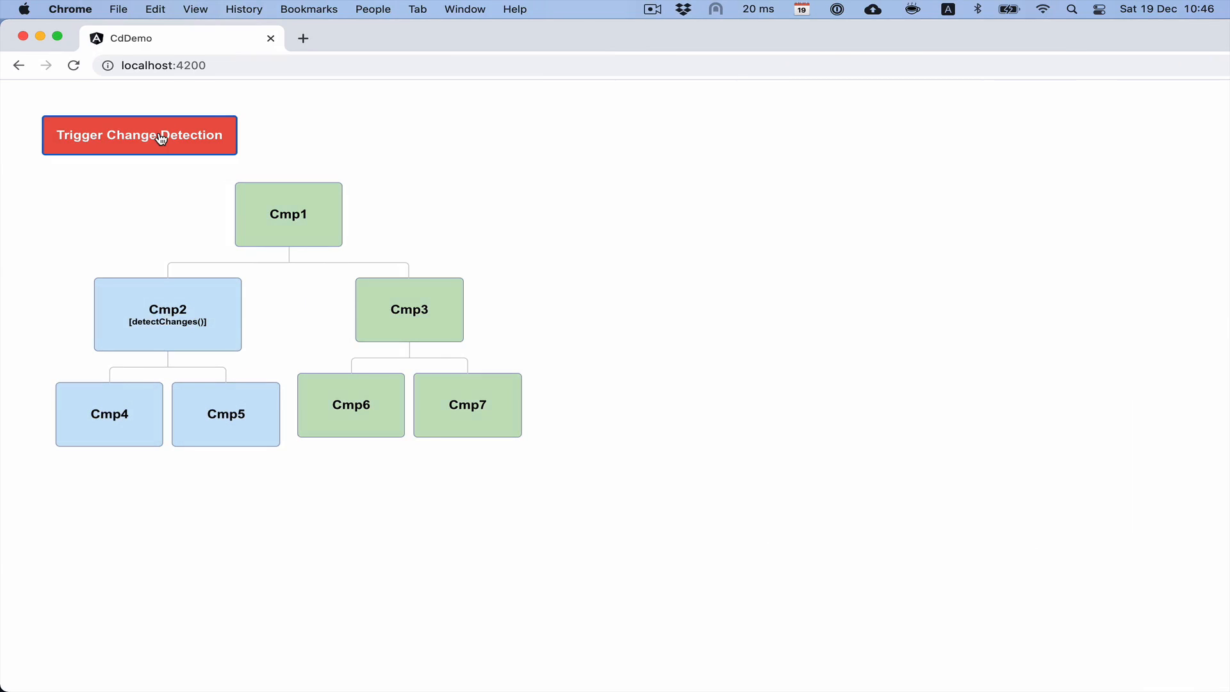
pyautogui.click(140, 135)
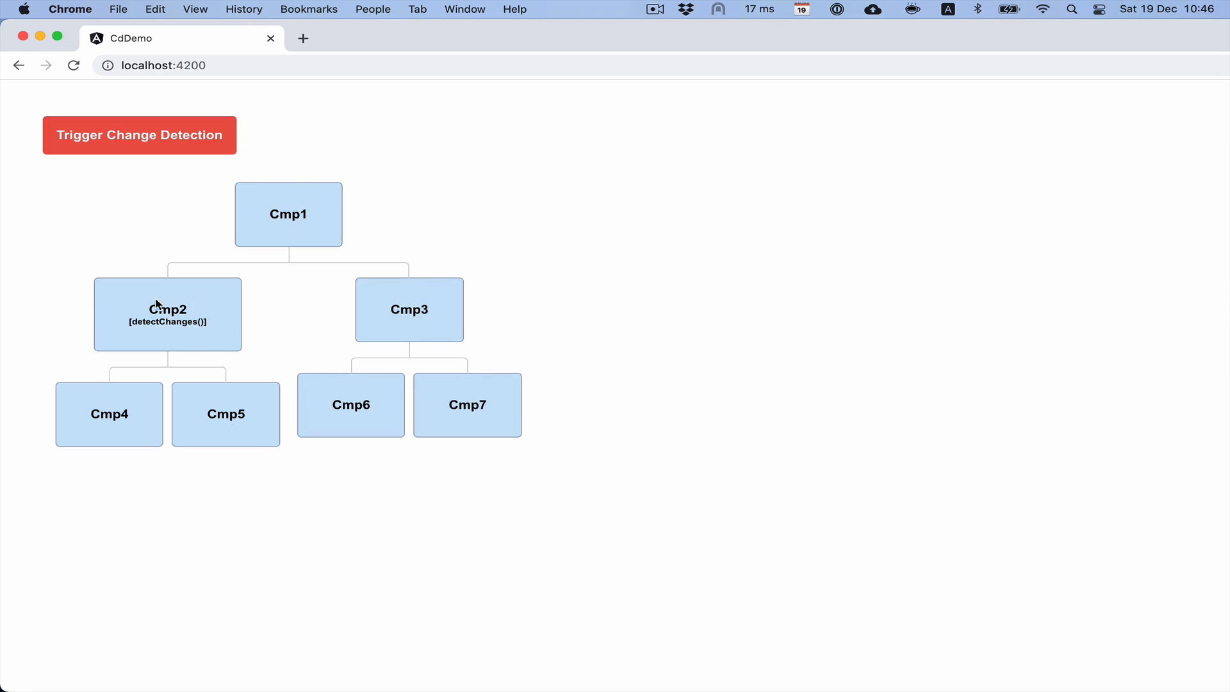
pyautogui.moveTo(124, 250)
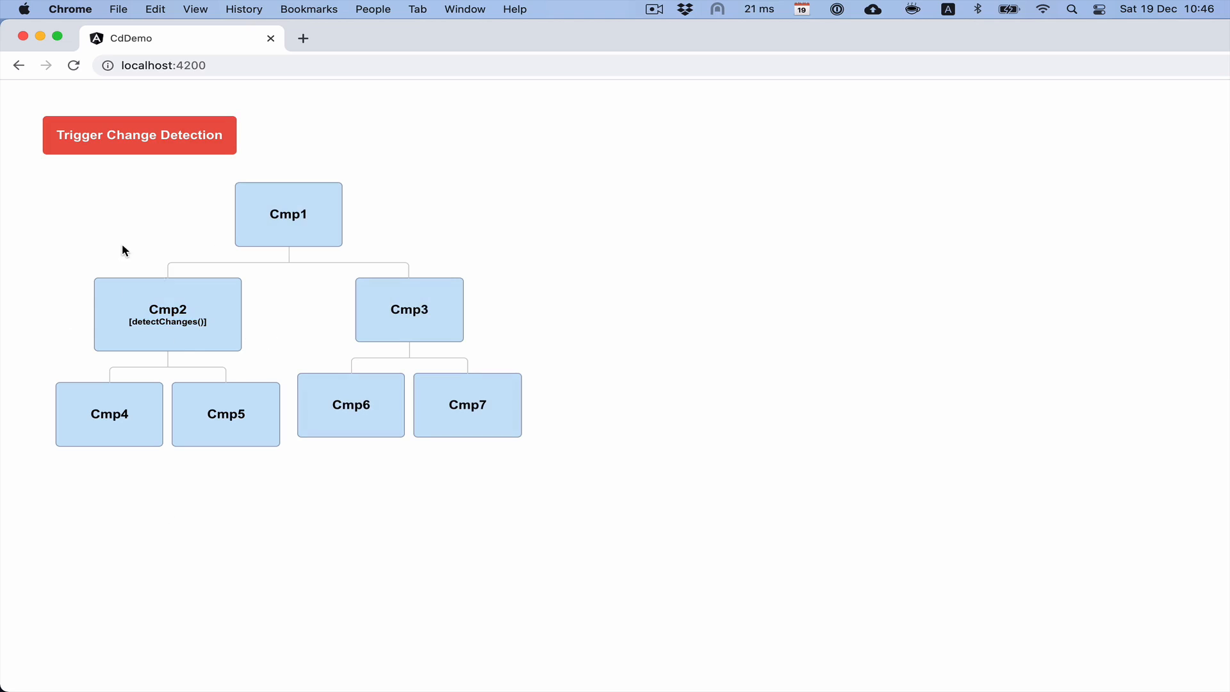
pyautogui.moveTo(170, 322)
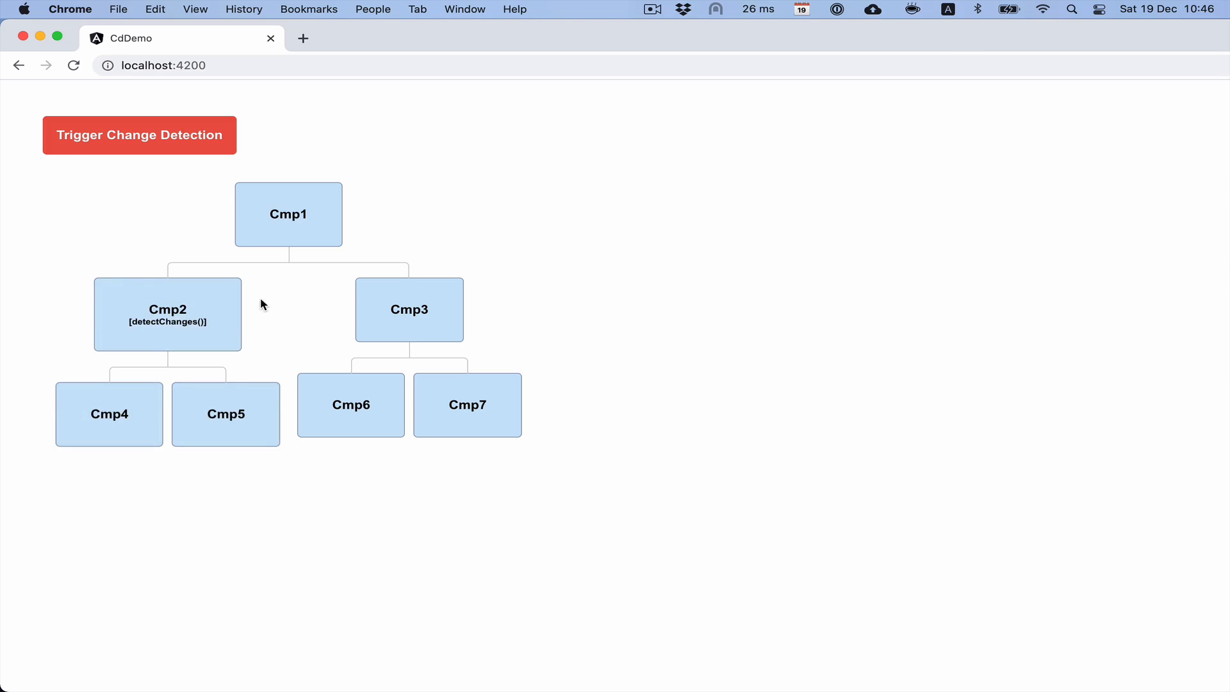
pyautogui.moveTo(143, 341)
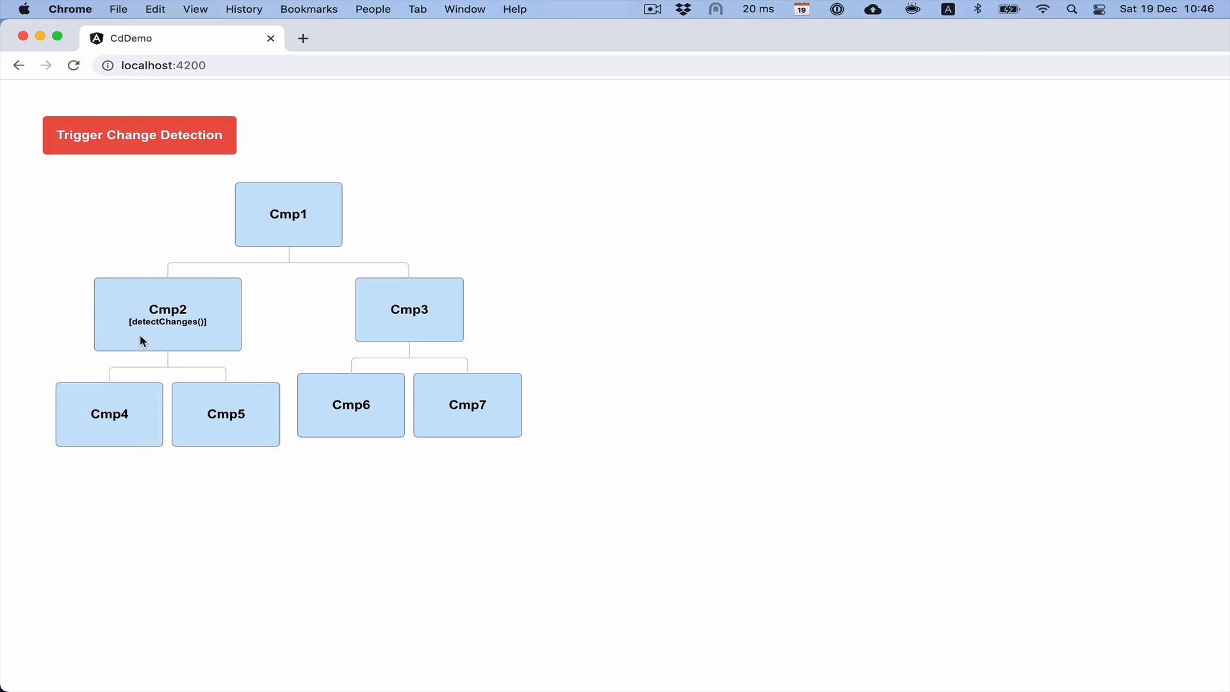
pyautogui.moveTo(214, 338)
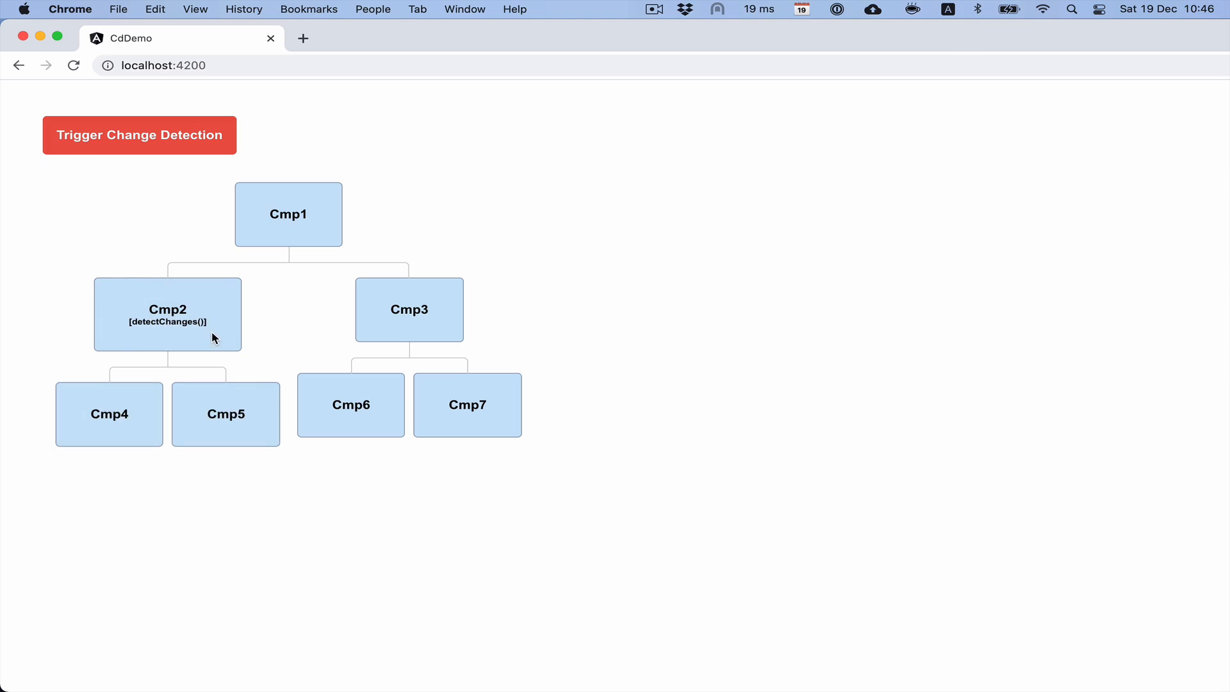
pyautogui.moveTo(251, 315)
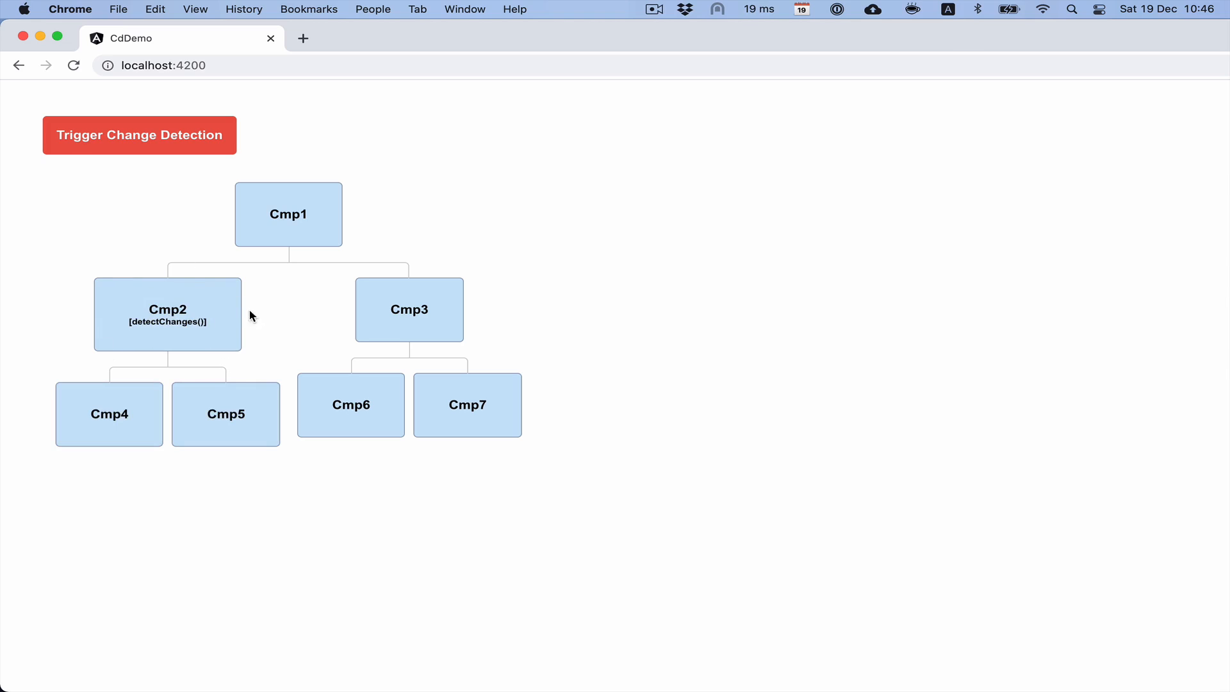
pyautogui.moveTo(281, 305)
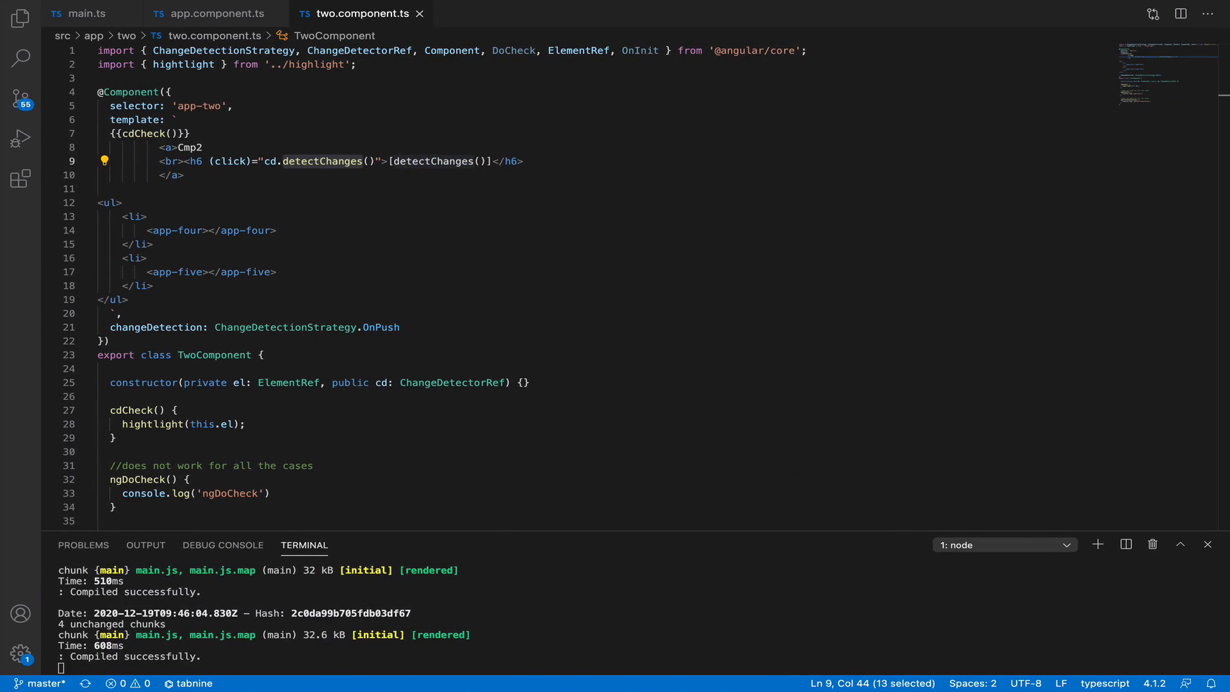
# Step: Add a [markForCheck()] heading calling cd.markForCheck() beneath [detectChanges()] in Cmp2
pyautogui.press('enter')
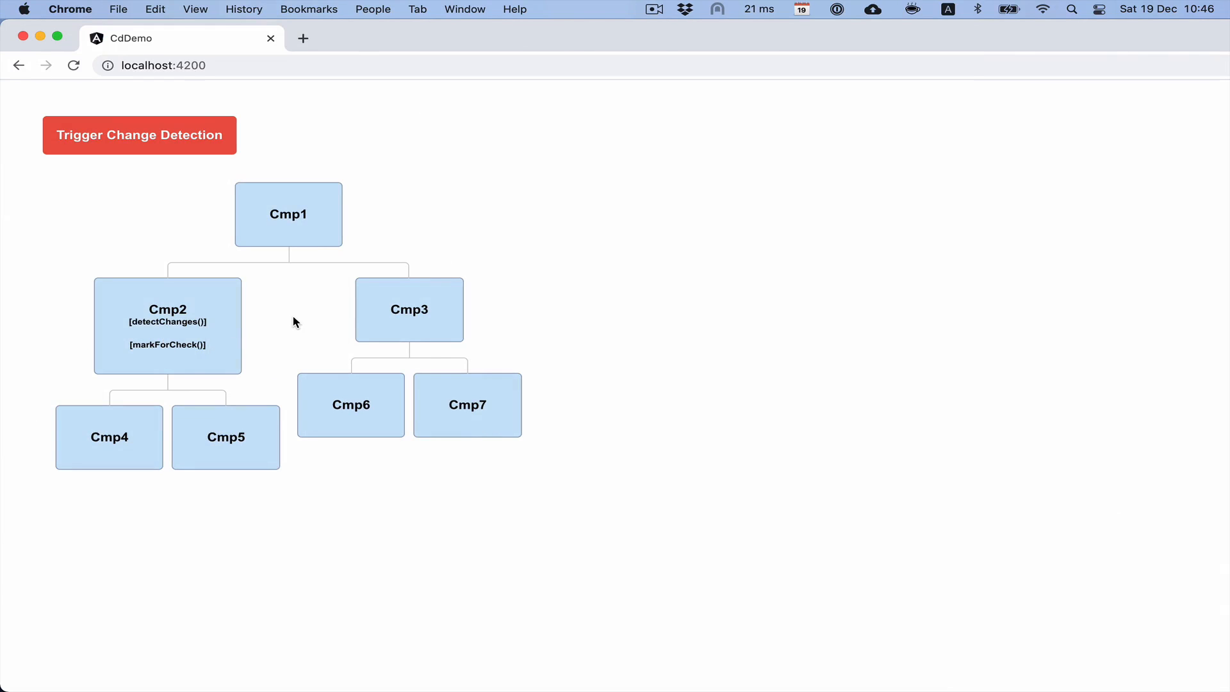
pyautogui.moveTo(293, 323)
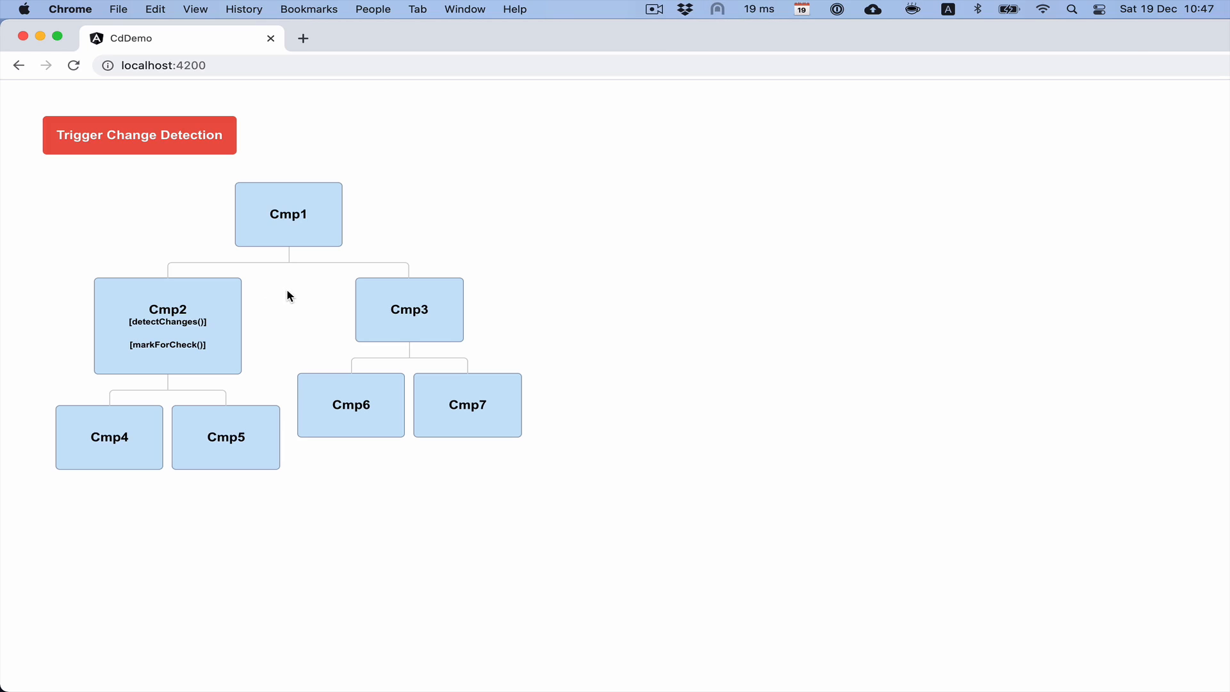
pyautogui.moveTo(295, 295)
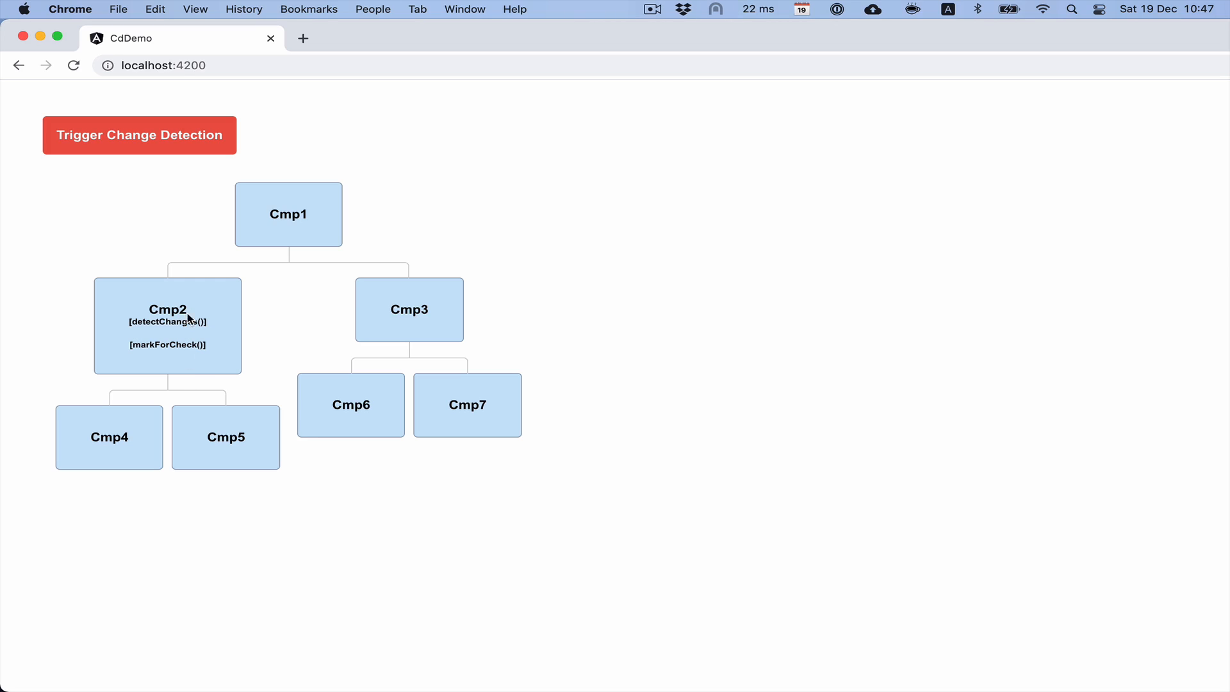
pyautogui.moveTo(177, 339)
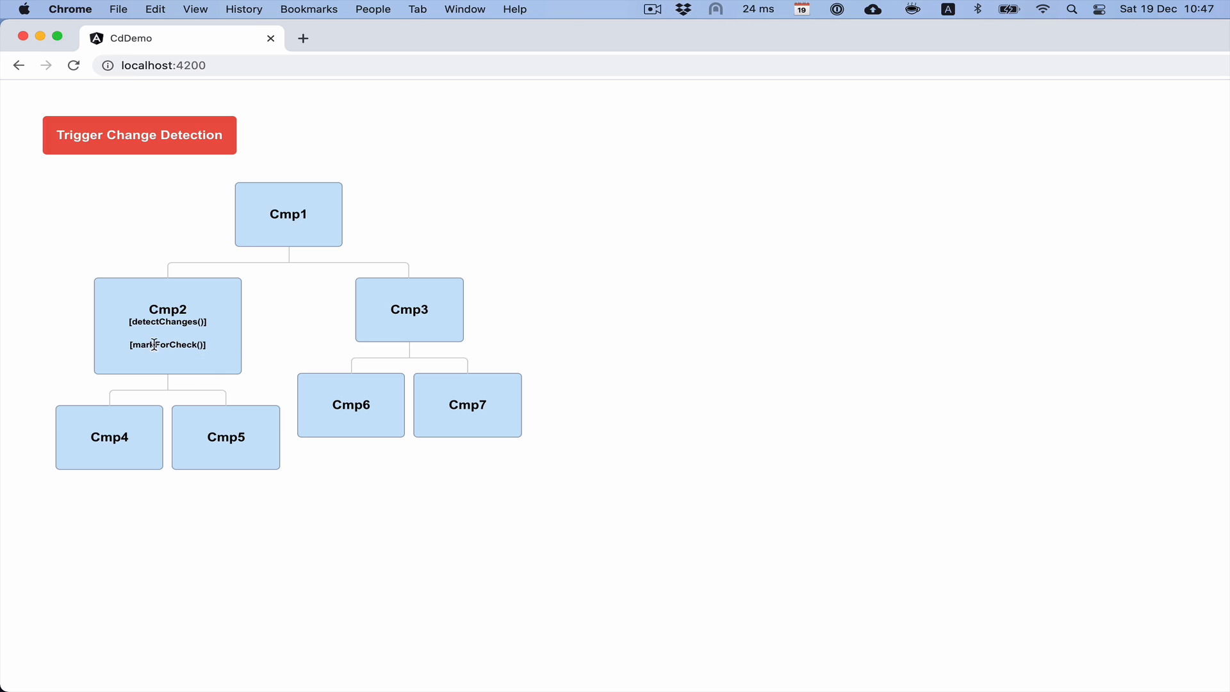
pyautogui.moveTo(228, 337)
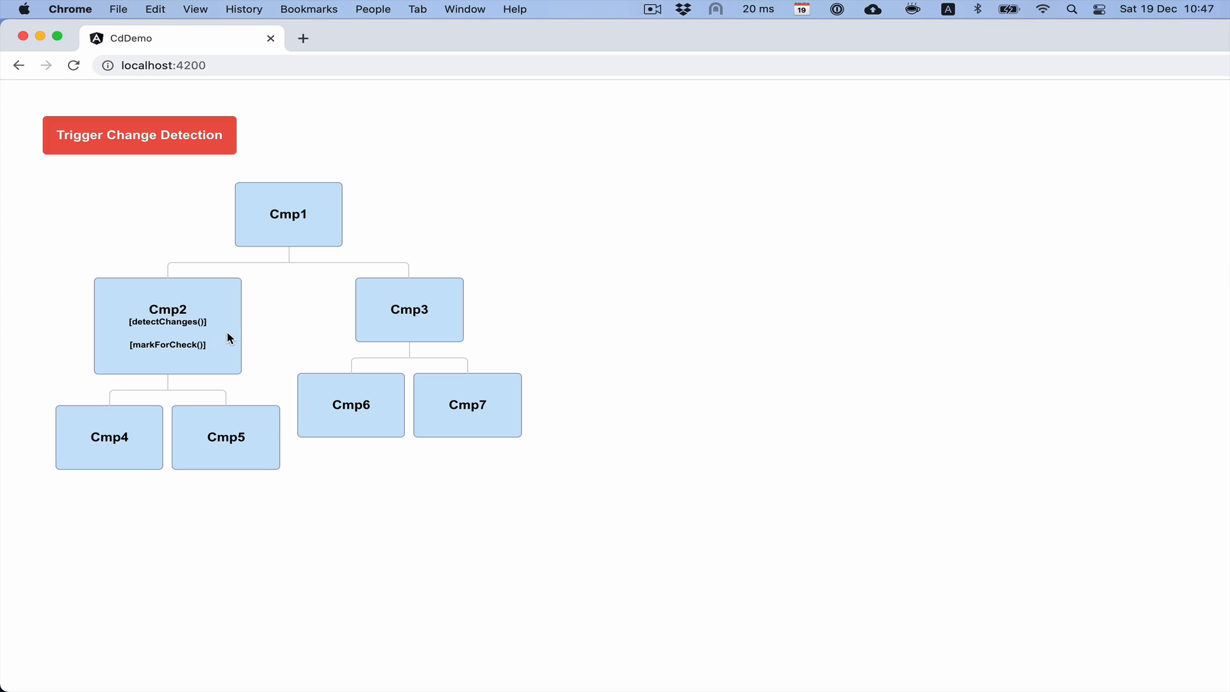
pyautogui.moveTo(217, 324)
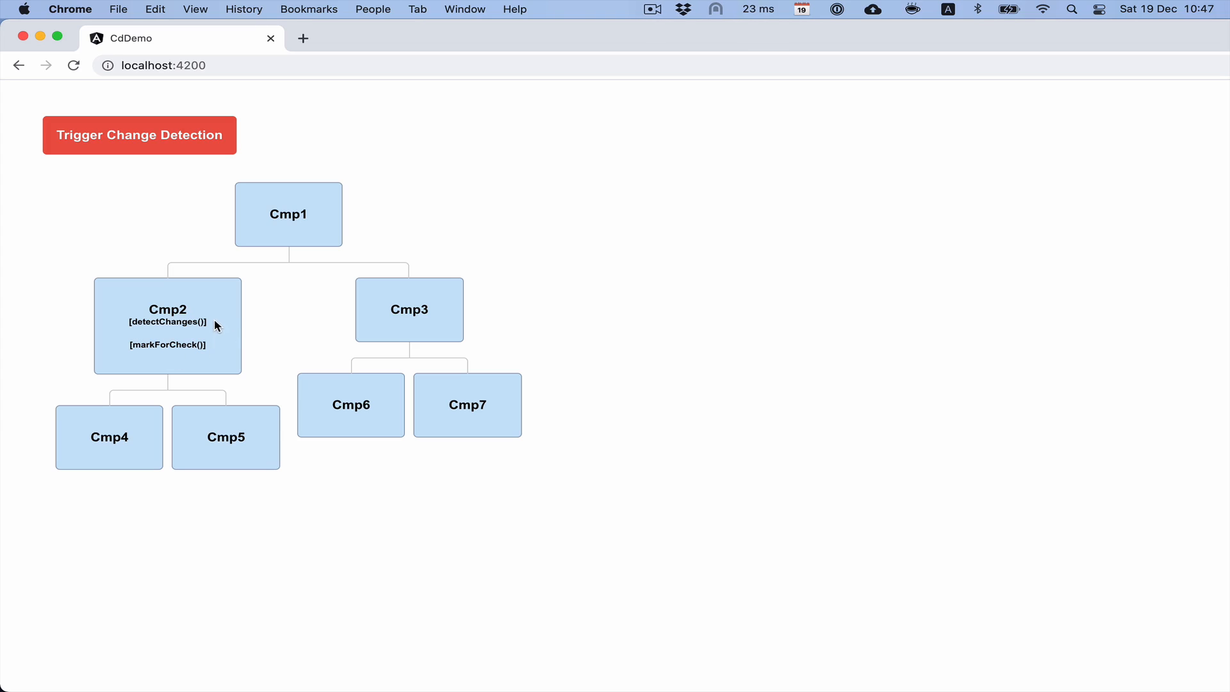
pyautogui.moveTo(201, 313)
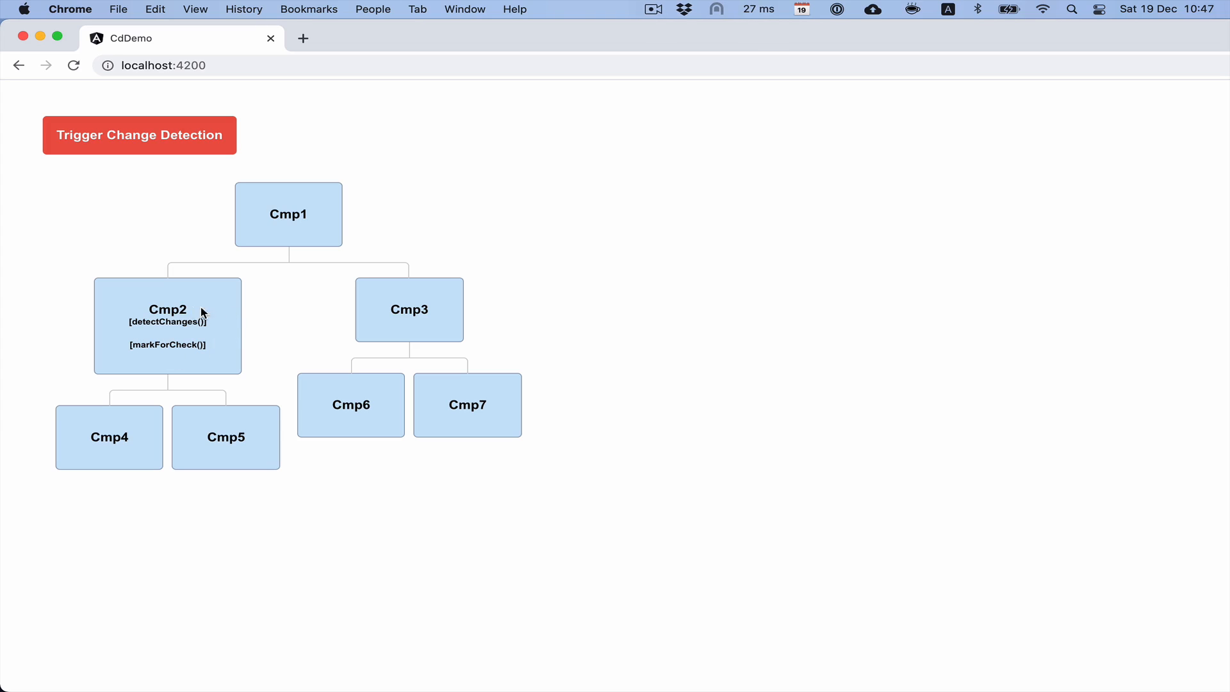
pyautogui.moveTo(296, 210)
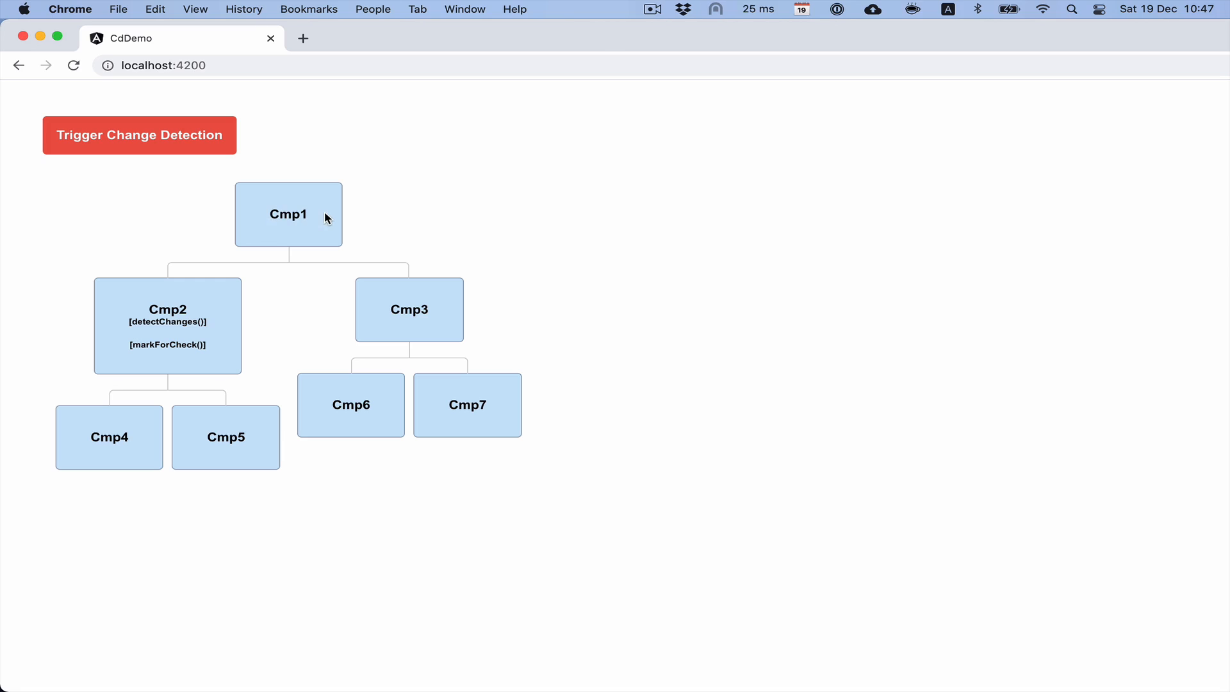
pyautogui.moveTo(292, 211)
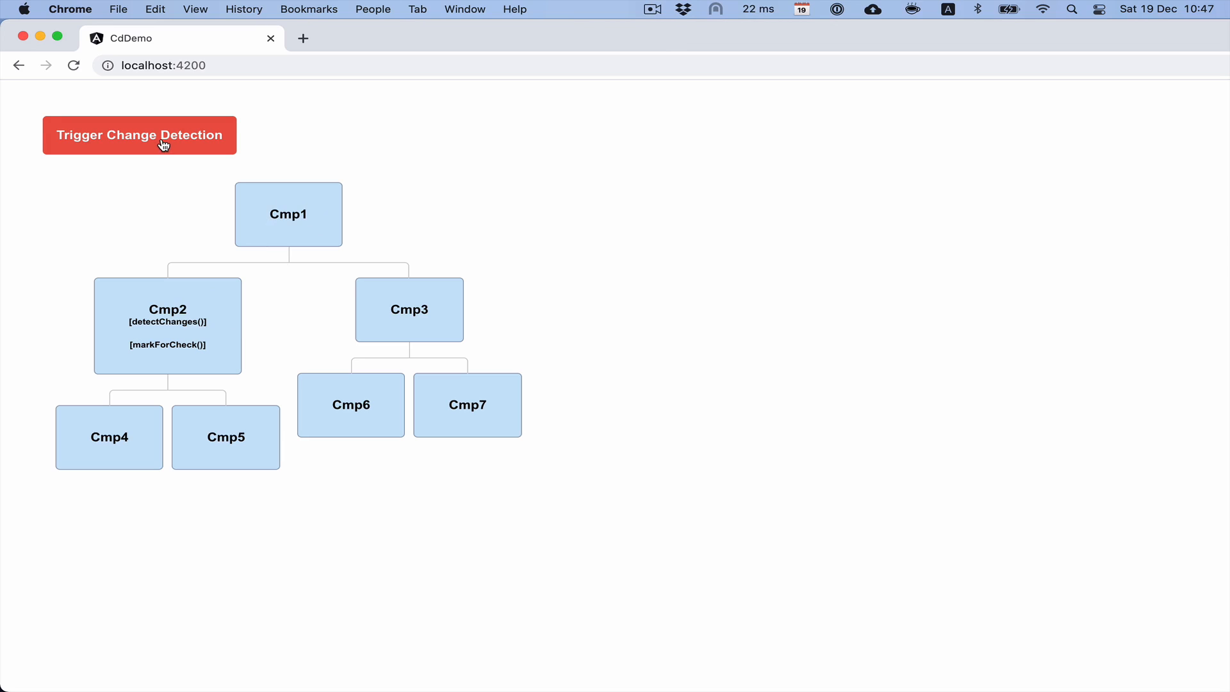
# Step: Run change detection, detectChanges on Cmp2, then markForCheck so every component highlights green
pyautogui.click(140, 135)
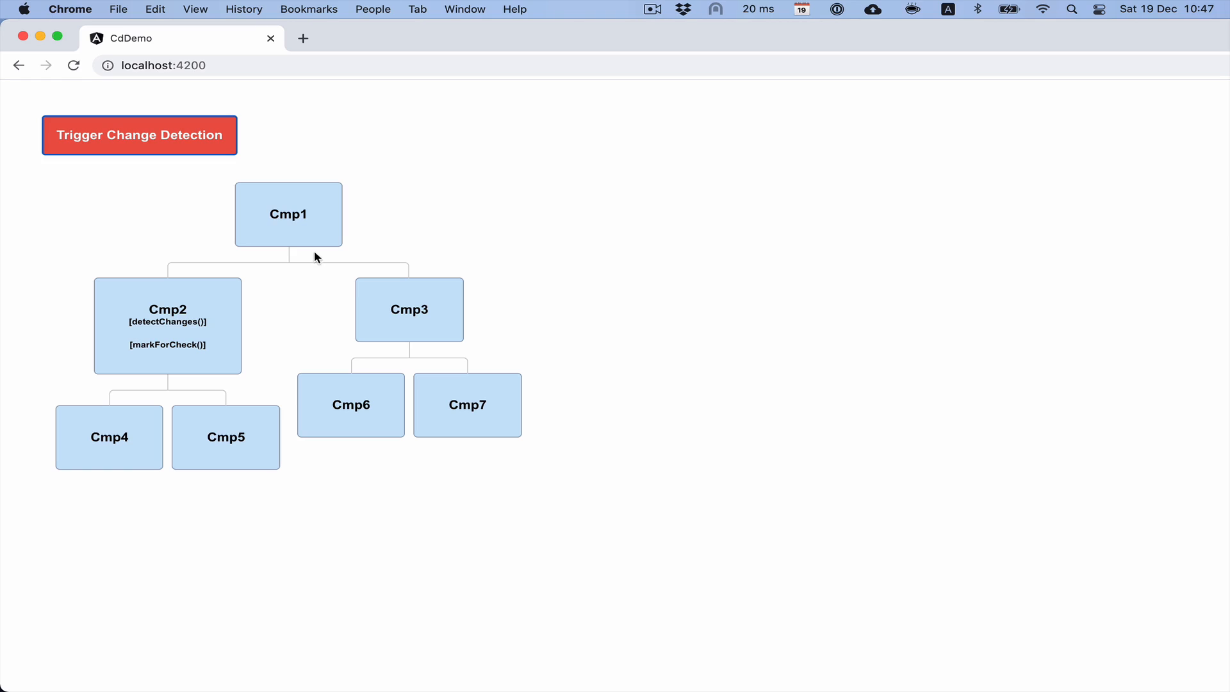
pyautogui.moveTo(240, 281)
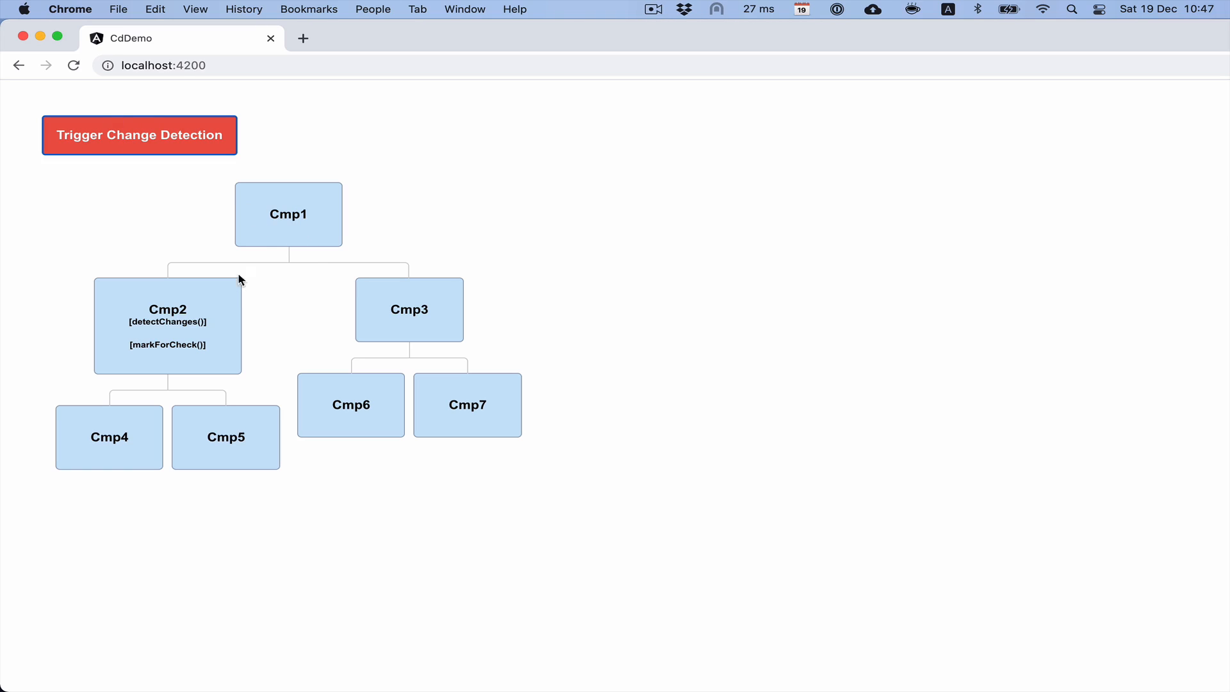
pyautogui.moveTo(221, 171)
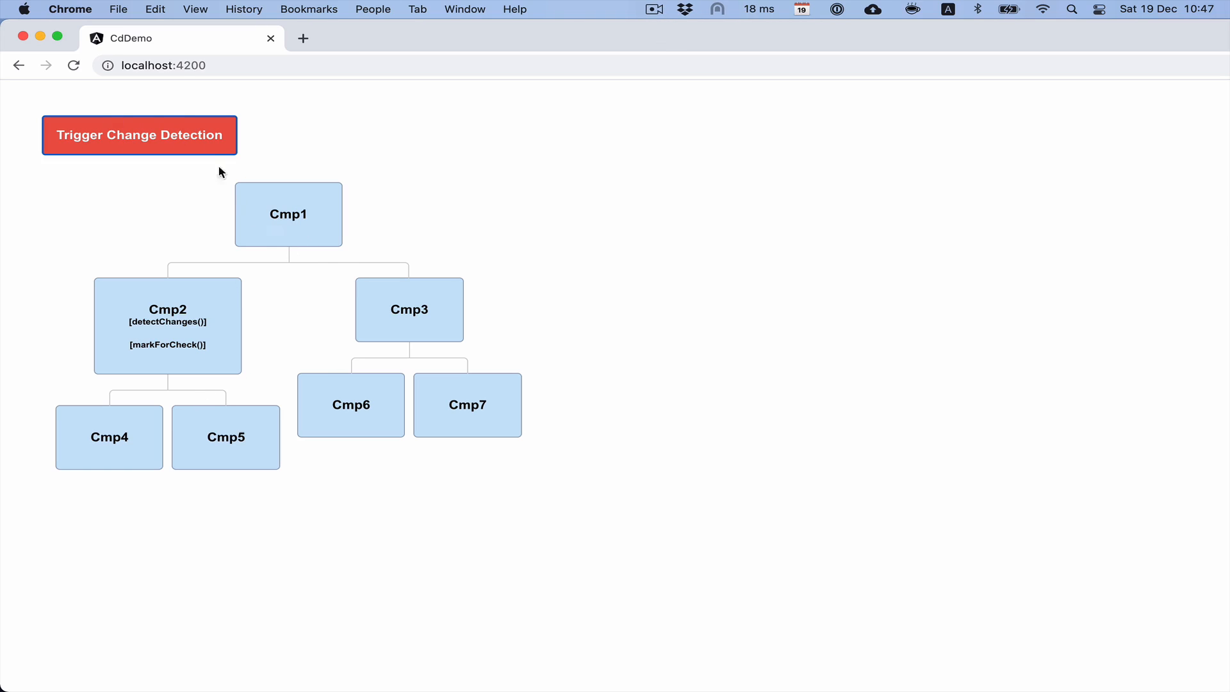
pyautogui.moveTo(166, 377)
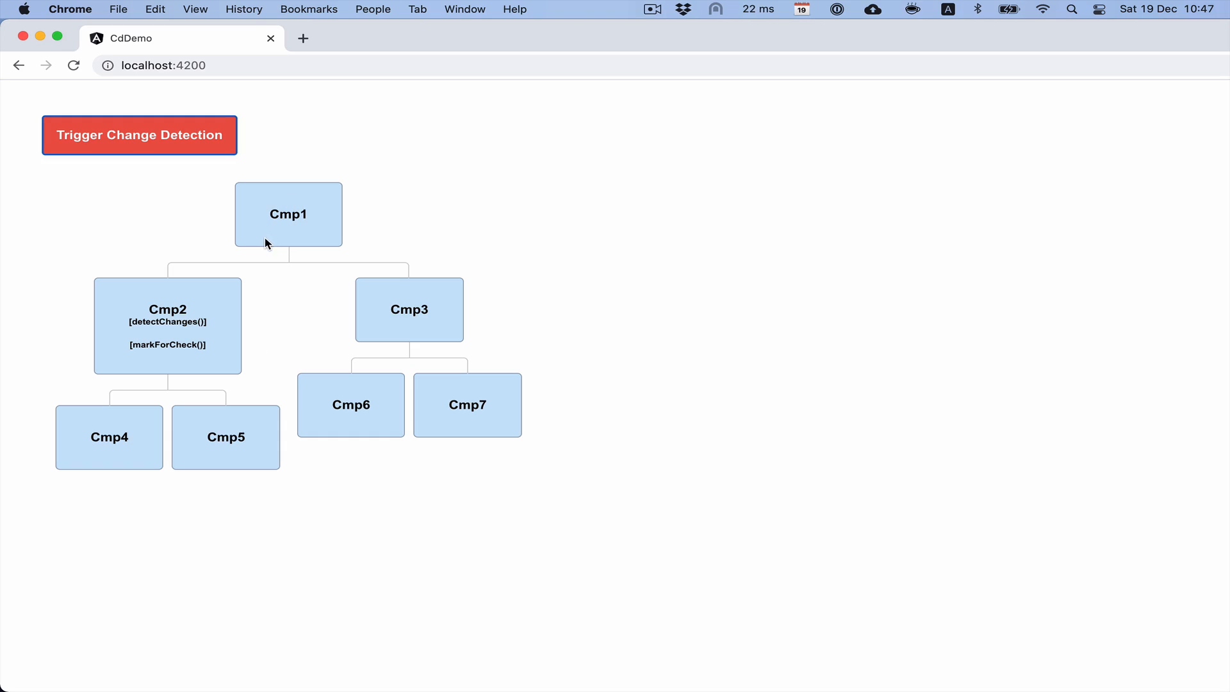
pyautogui.moveTo(264, 355)
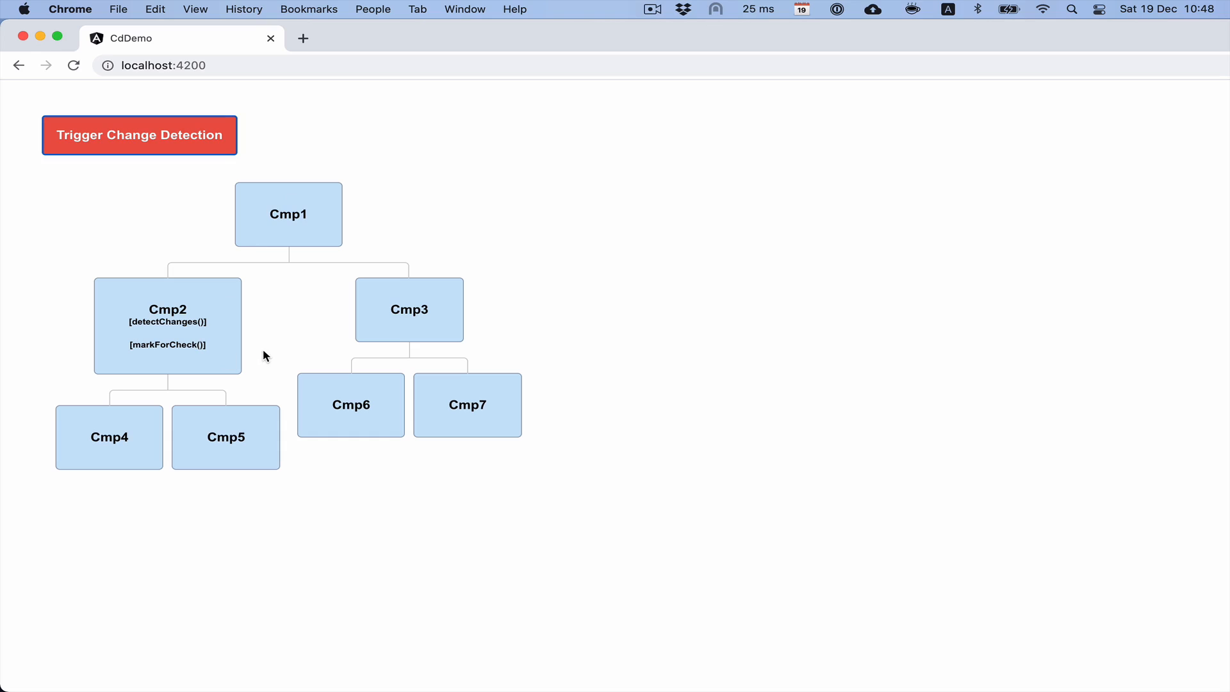
pyautogui.moveTo(228, 331)
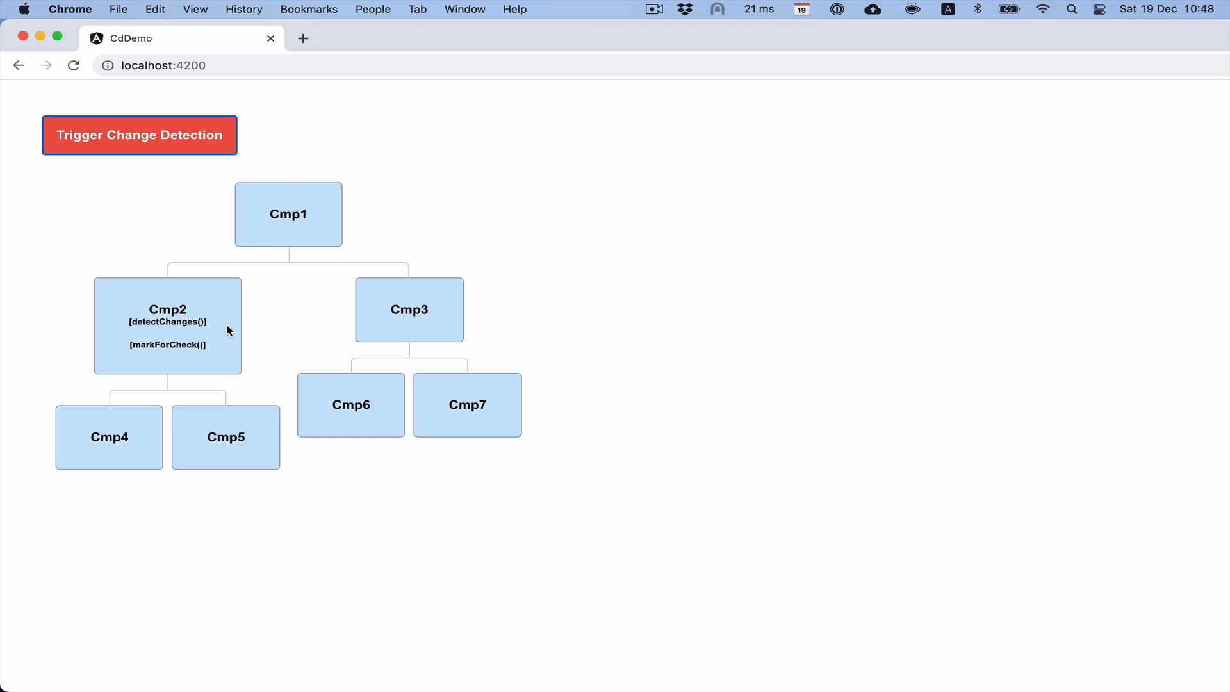
pyautogui.moveTo(161, 321)
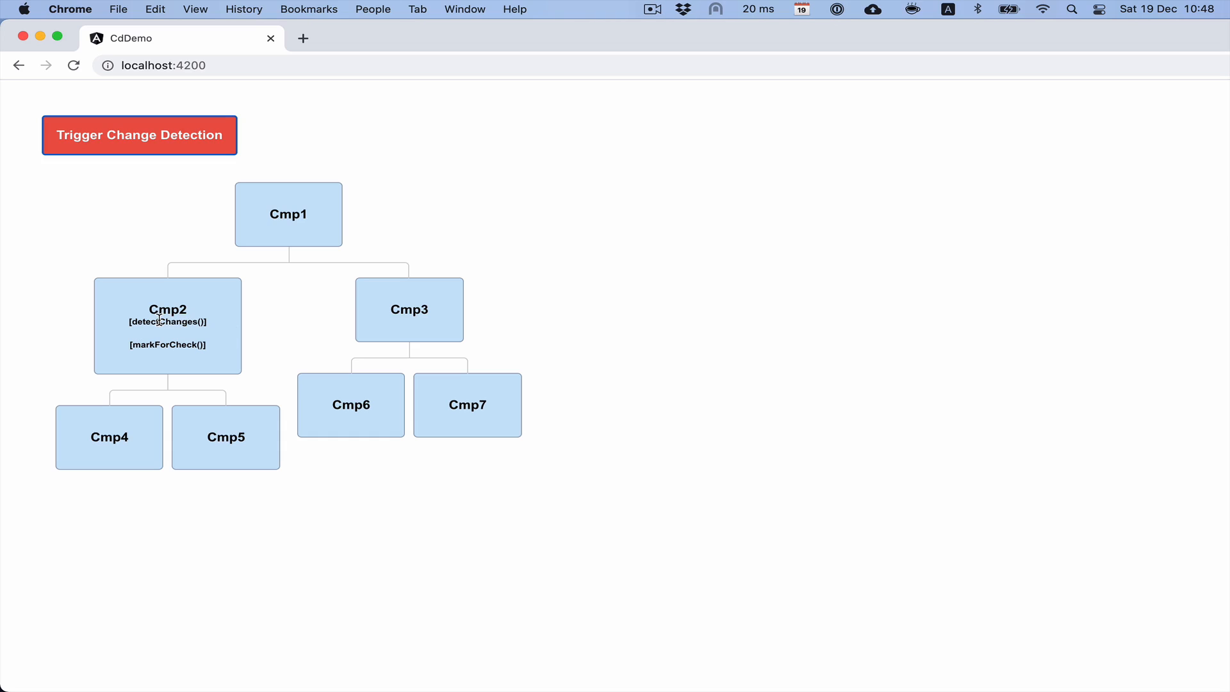
pyautogui.click(138, 135)
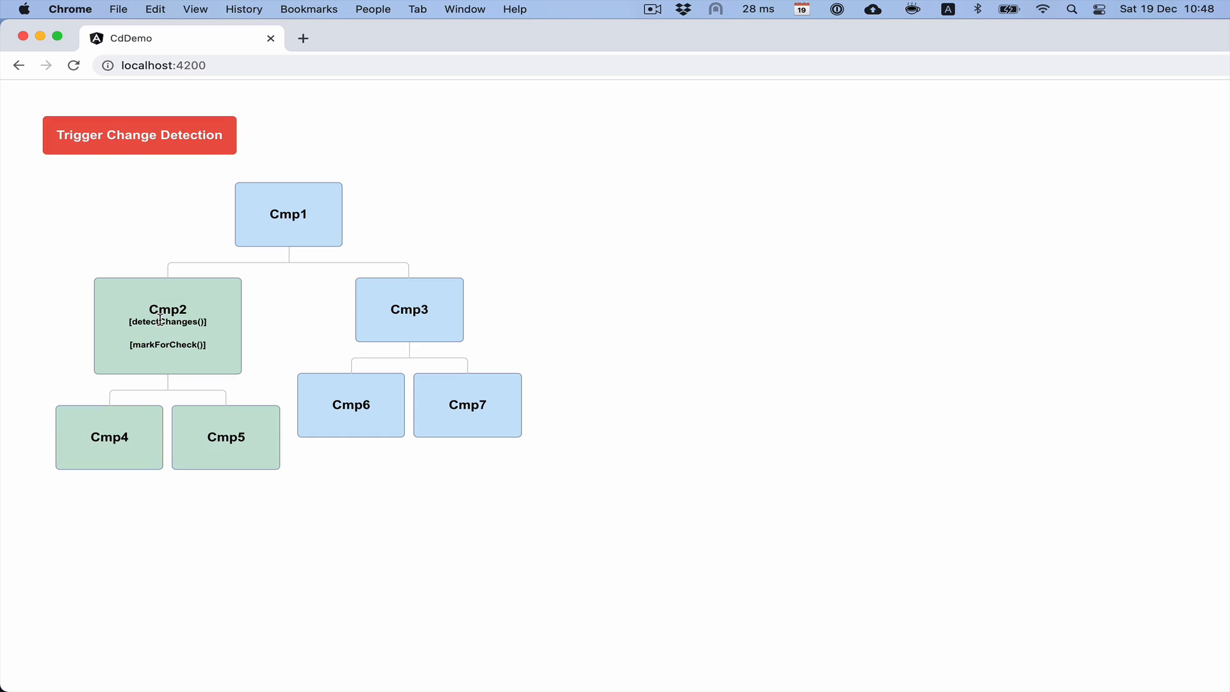
pyautogui.click(138, 135)
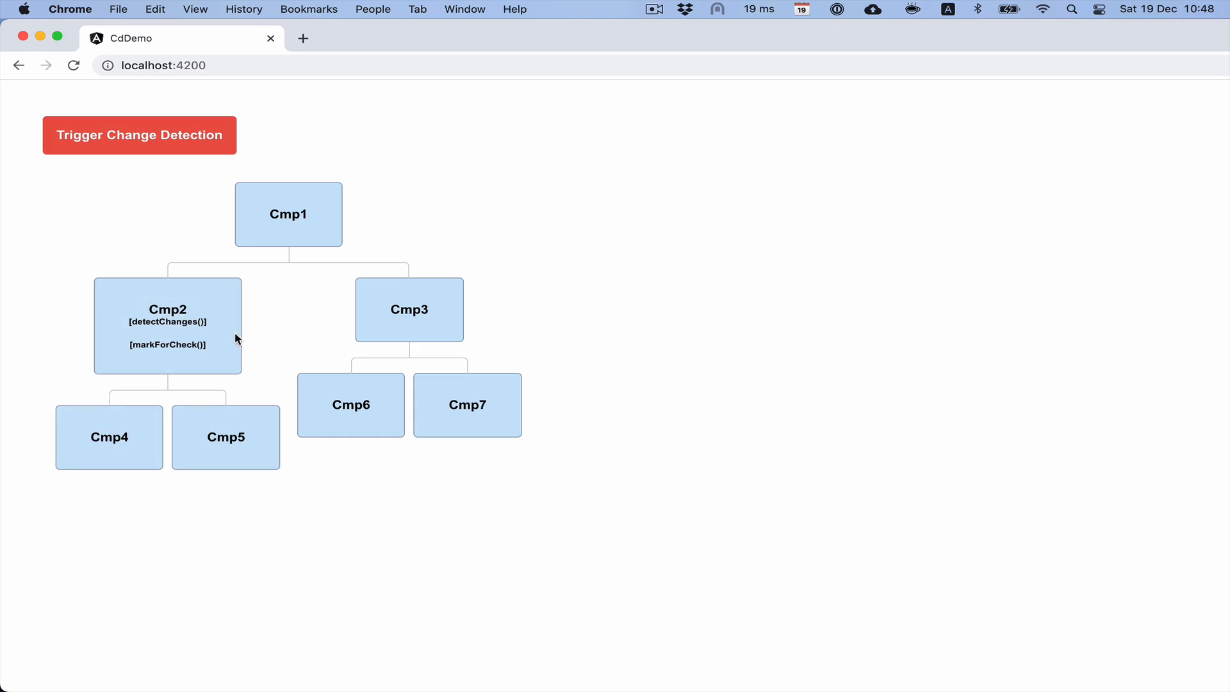
pyautogui.moveTo(218, 348)
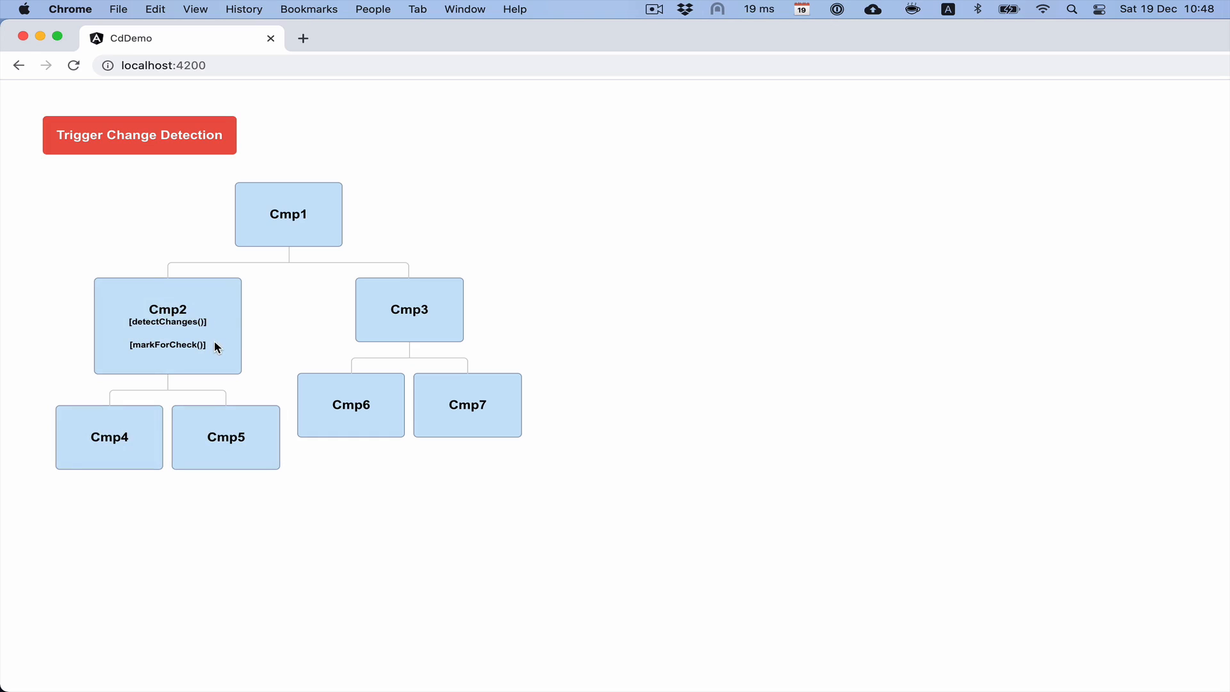
pyautogui.moveTo(166, 373)
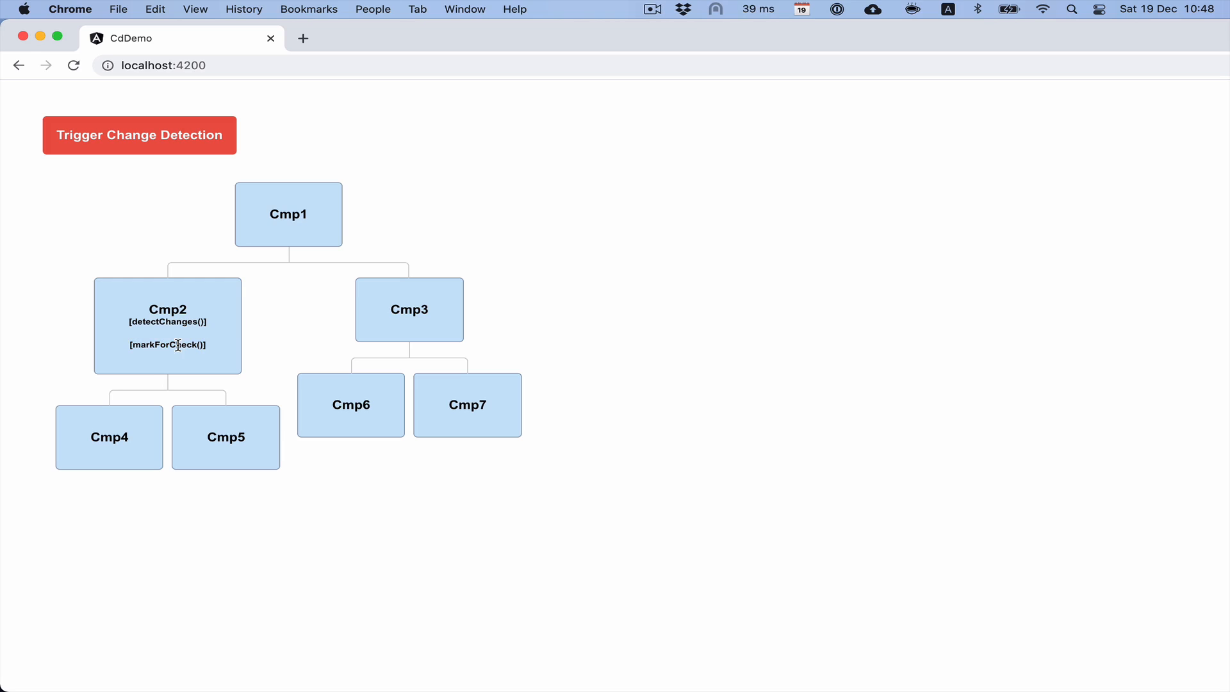
pyautogui.click(138, 135)
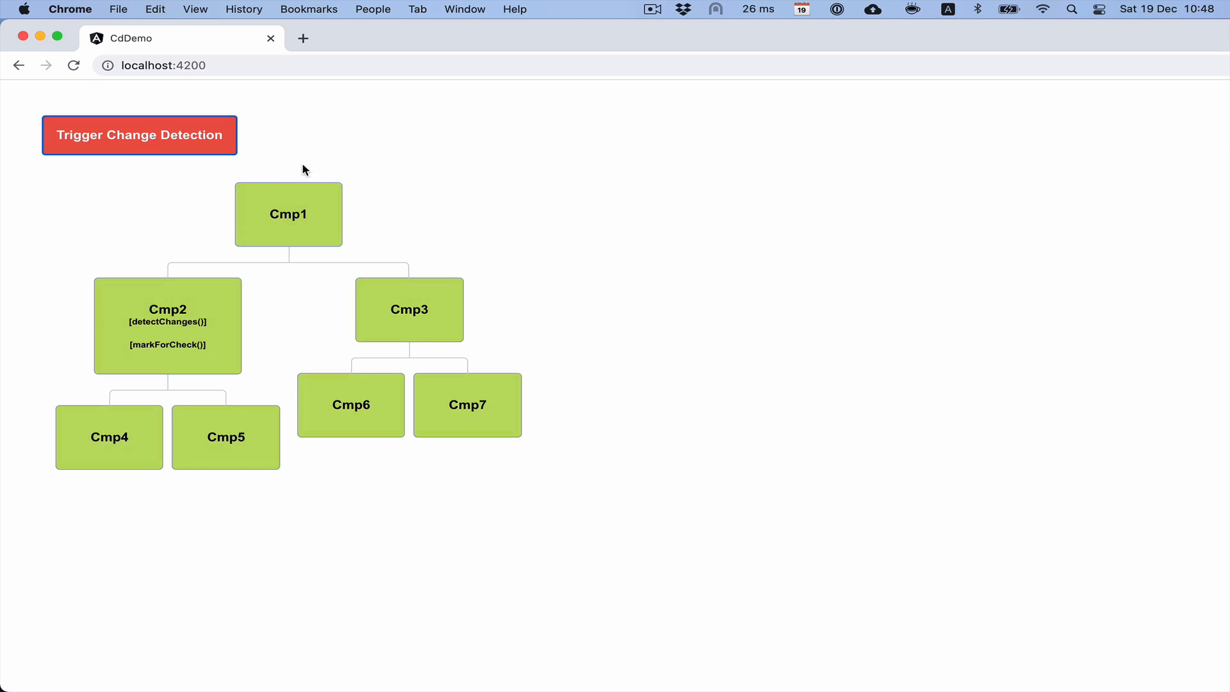